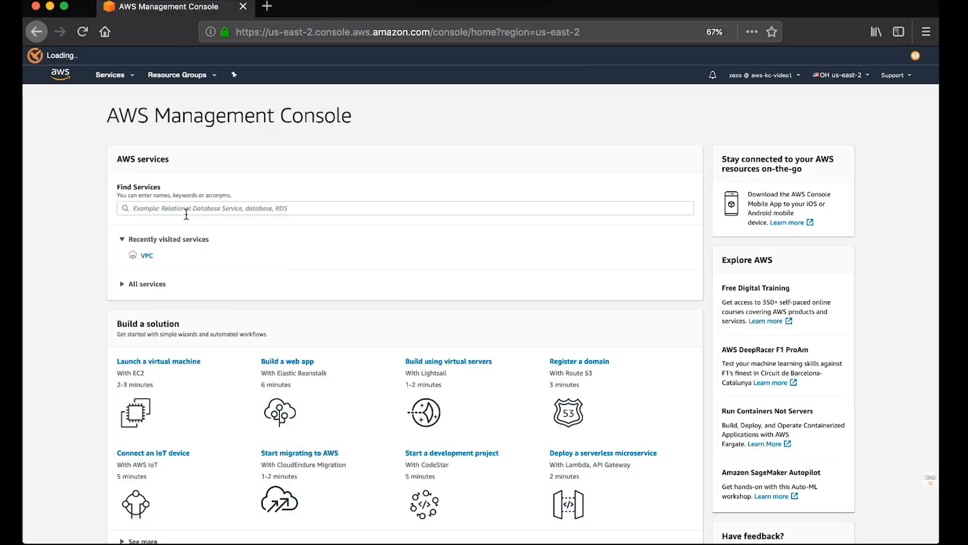
Go to the VPC service dashboard from the console home.
{"action": "left_click", "coordinate": [405, 208]}
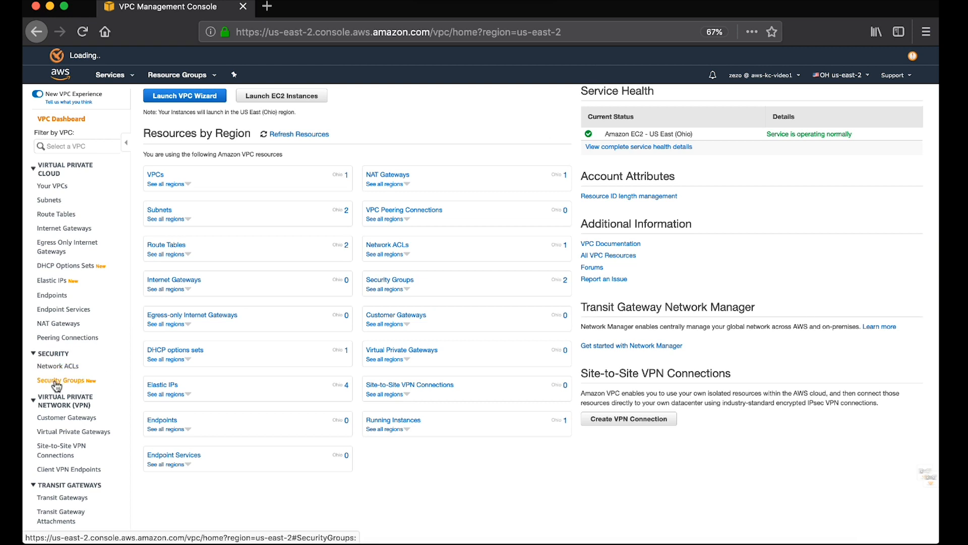
Show the Security Groups list with the default group's inbound rules.
{"action": "left_click", "coordinate": [62, 380]}
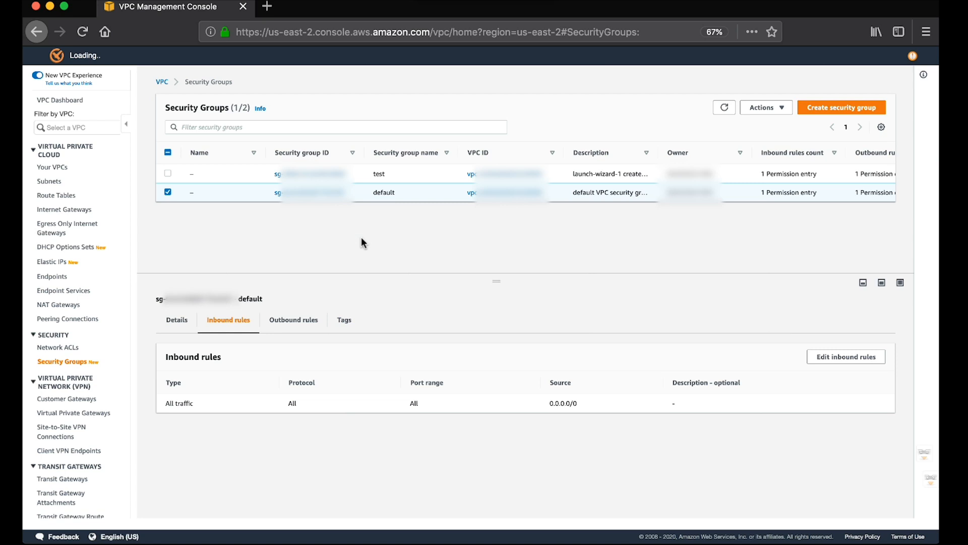
Start a new security group named and described as Internet_Access.
{"action": "left_click", "coordinate": [841, 107]}
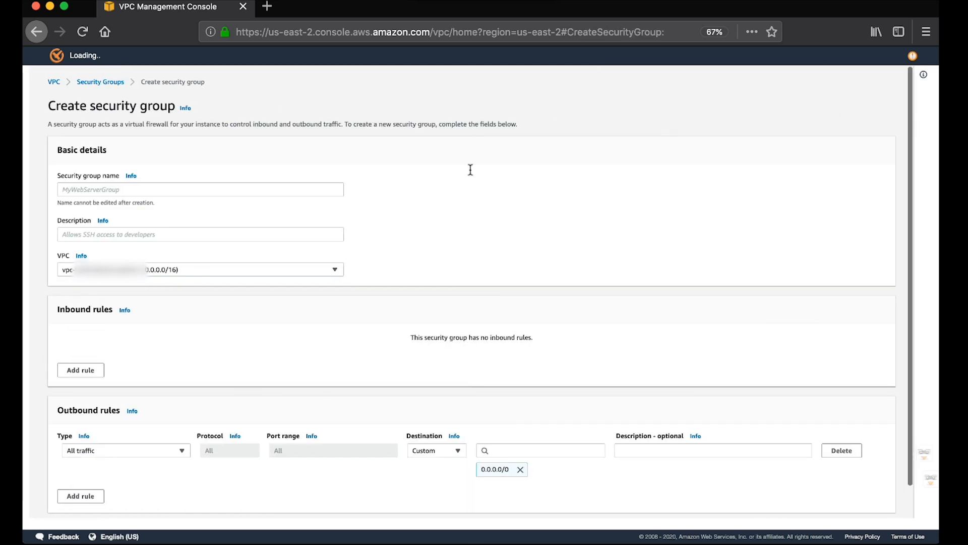
{"action": "type", "text": "Internet"}
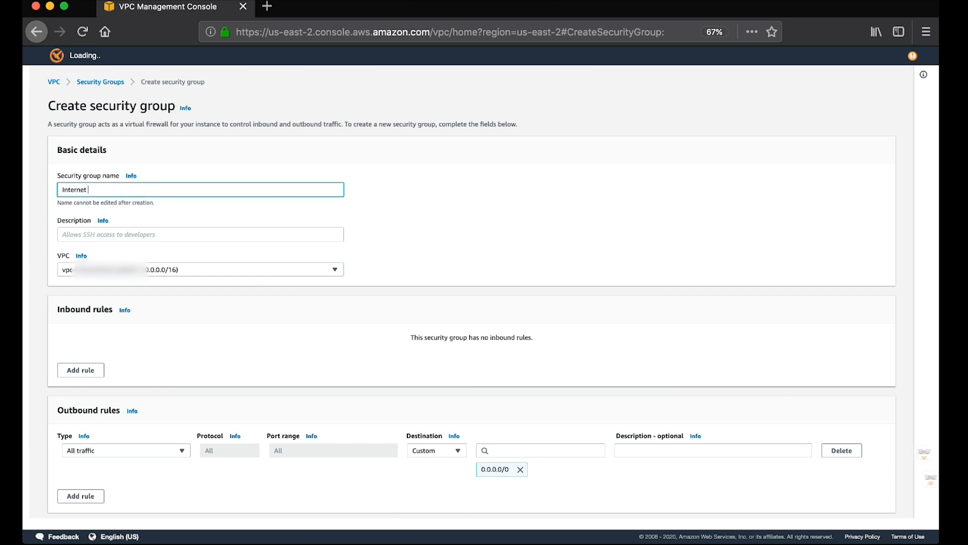
{"action": "type", "text": "_Access"}
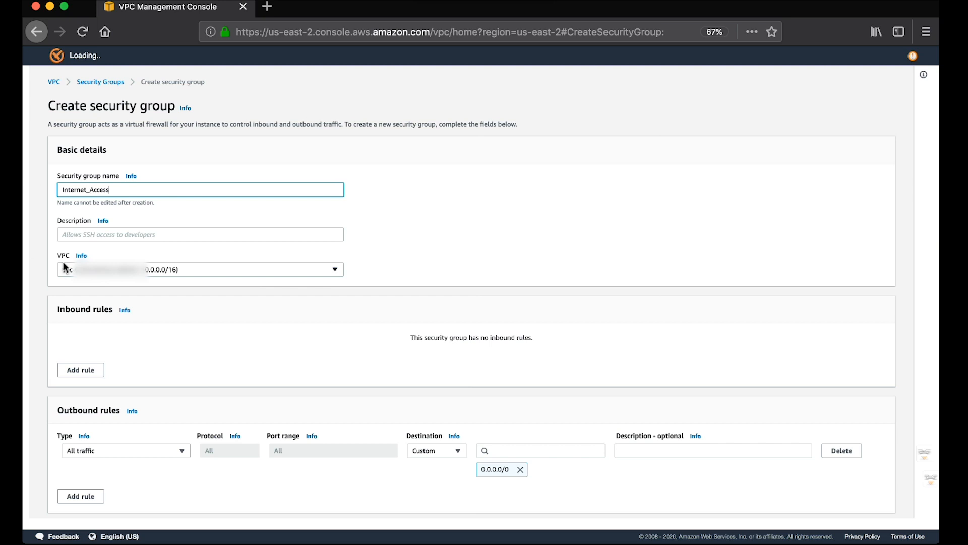
{"action": "type", "text": "Internet_Access"}
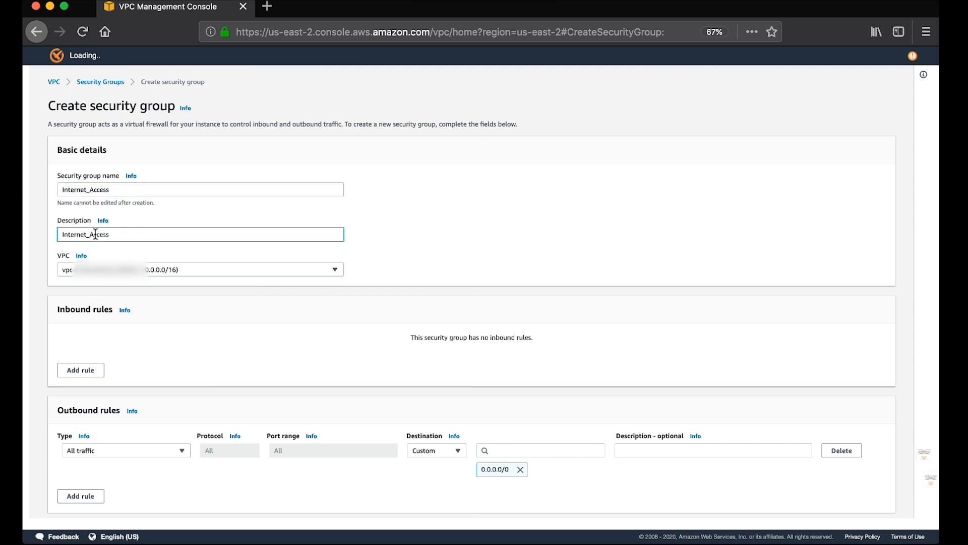
Add an inbound SSH rule from 0.0.0.0/0 and create the Internet_Access group.
{"action": "left_click", "coordinate": [80, 370]}
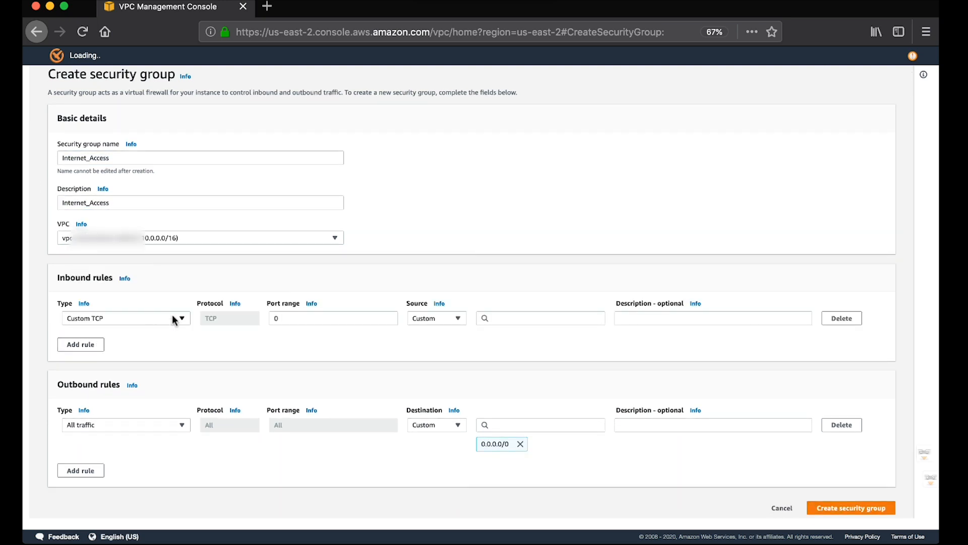
{"action": "type", "text": "ssh"}
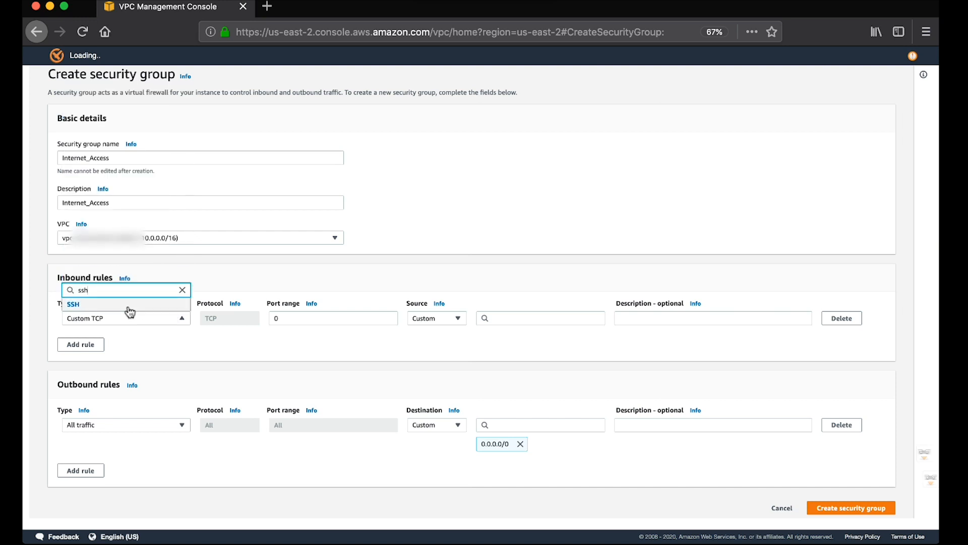
{"action": "type", "text": "0.0"}
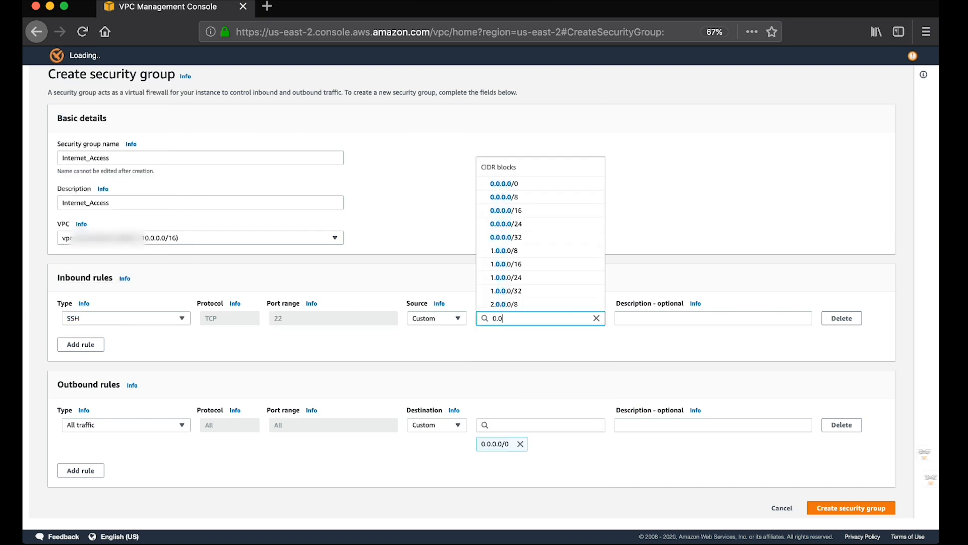
{"action": "left_click", "coordinate": [504, 184]}
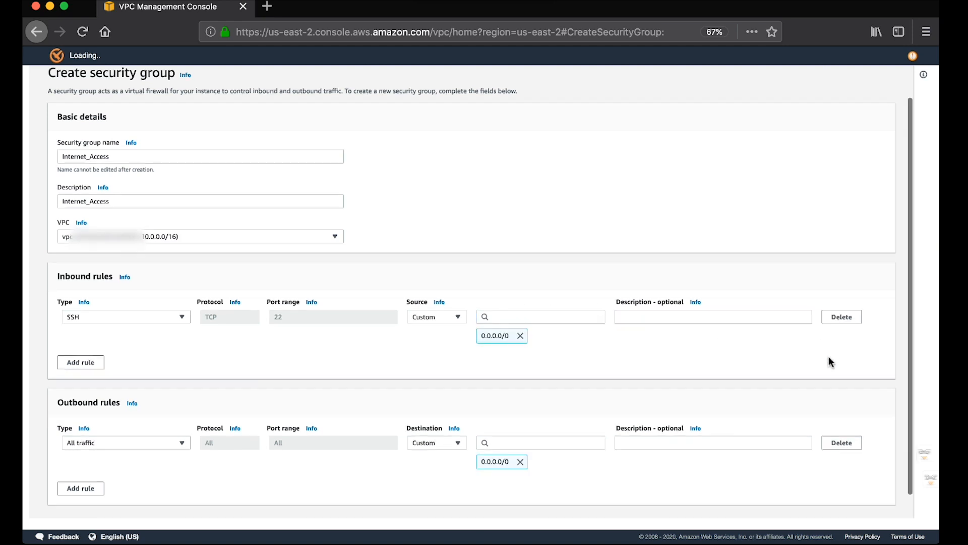
{"action": "scroll", "scroll_direction": "down", "scroll_amount": 3}
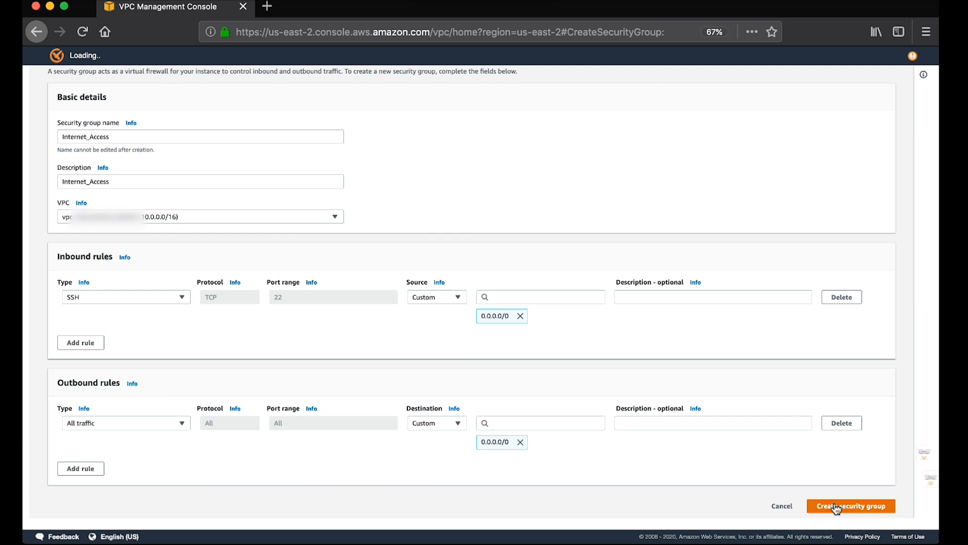
{"action": "left_click", "coordinate": [851, 505]}
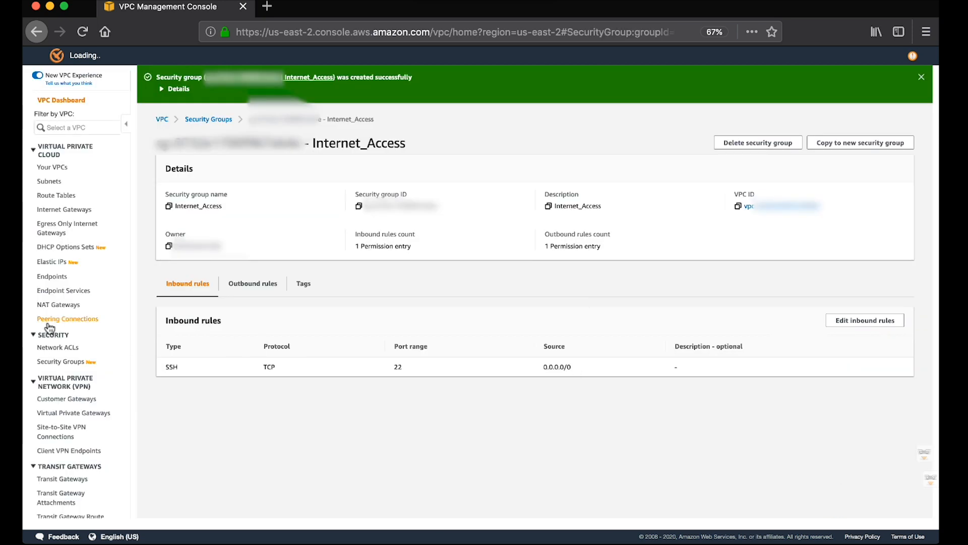
Inspect the VPC's network ACL inbound and outbound rules allowing all 0.0.0.0/0 traffic.
{"action": "left_click", "coordinate": [58, 350]}
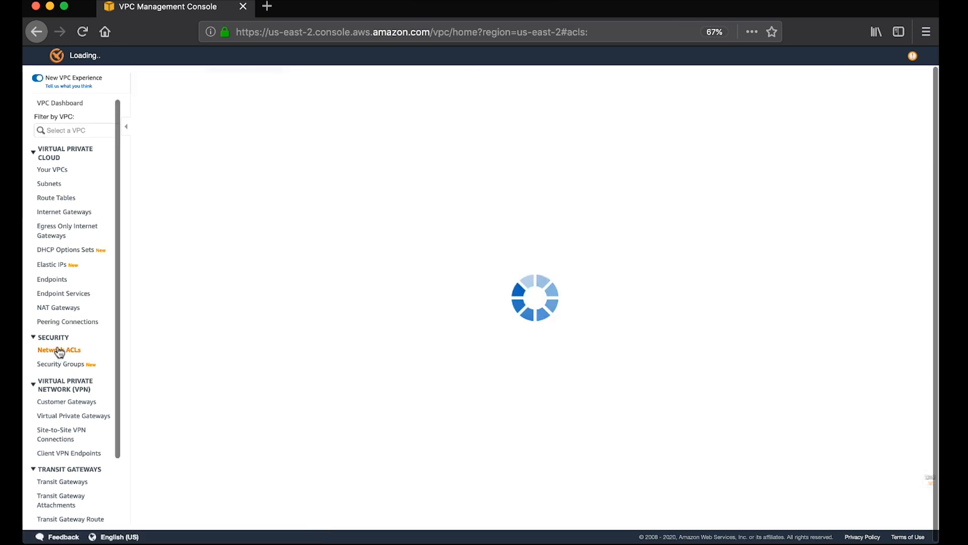
{"action": "left_click", "coordinate": [58, 350]}
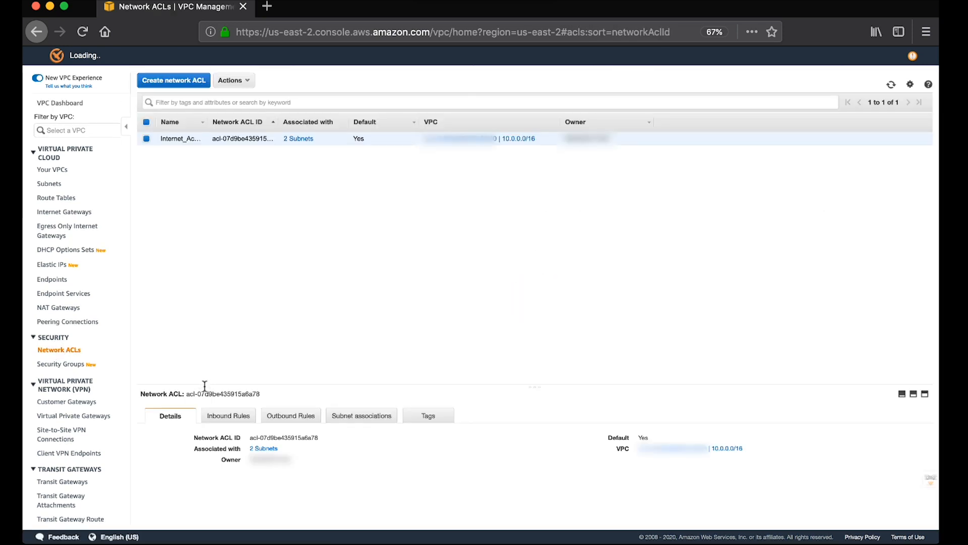
{"action": "left_click", "coordinate": [229, 415]}
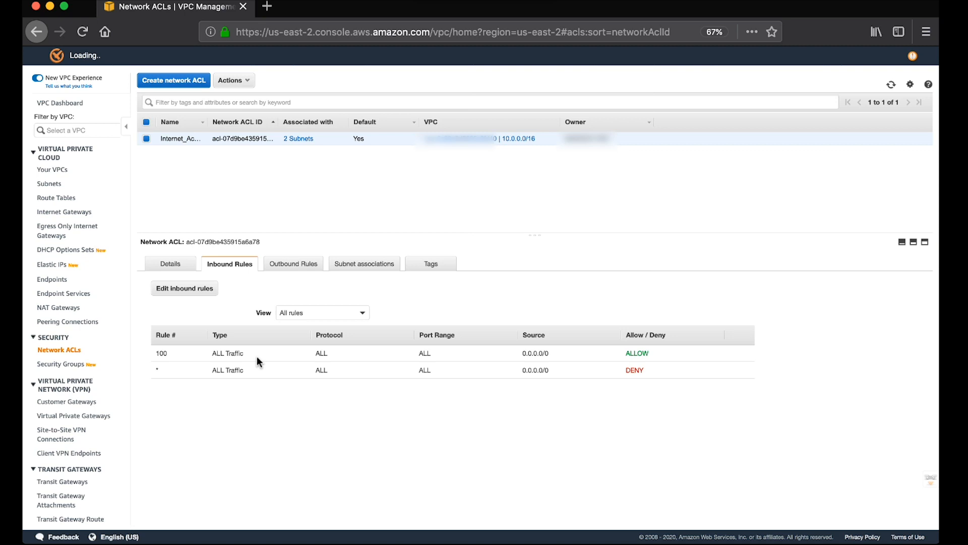
{"action": "mouse_move", "coordinate": [282, 334]}
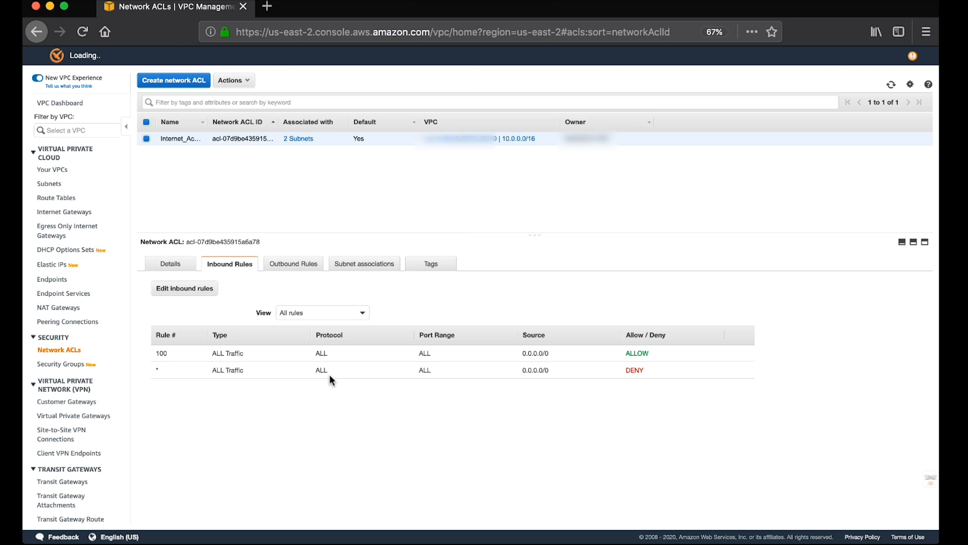
{"action": "left_click", "coordinate": [293, 264]}
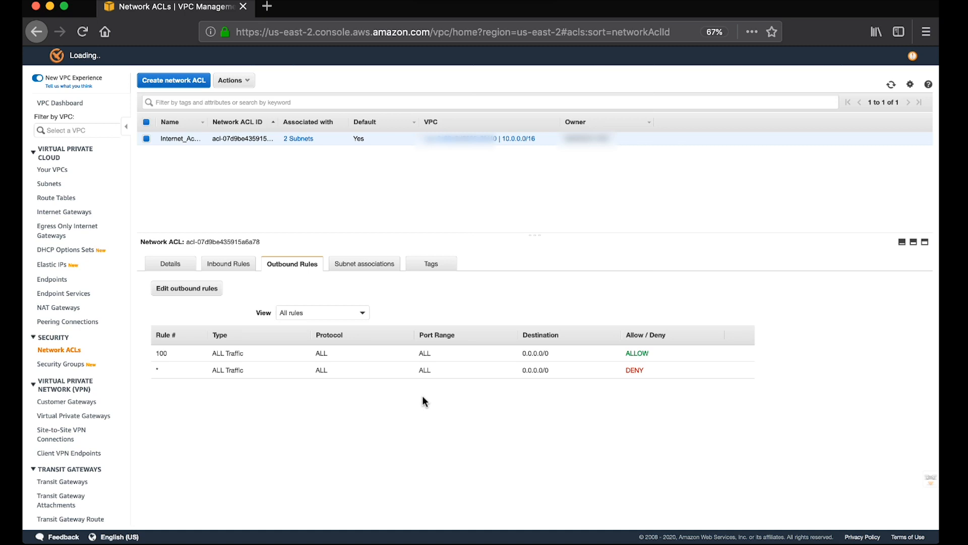
{"action": "mouse_move", "coordinate": [406, 420]}
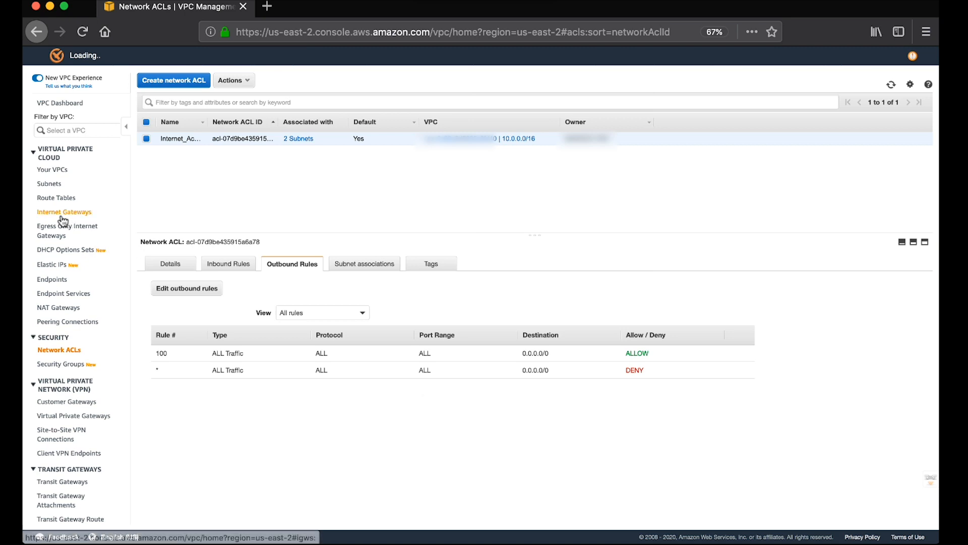
Create an internet gateway with name tag IGW.
{"action": "left_click", "coordinate": [63, 212]}
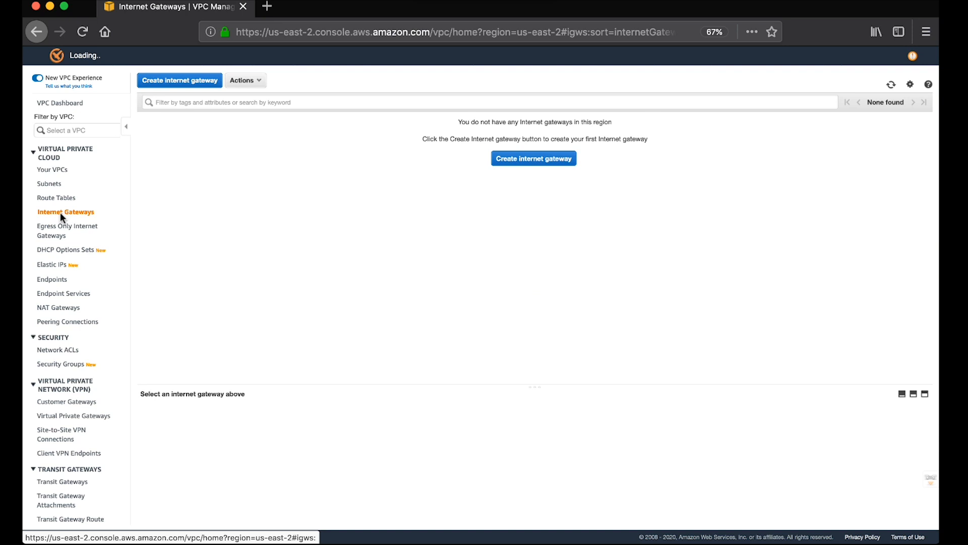
{"action": "left_click", "coordinate": [533, 159]}
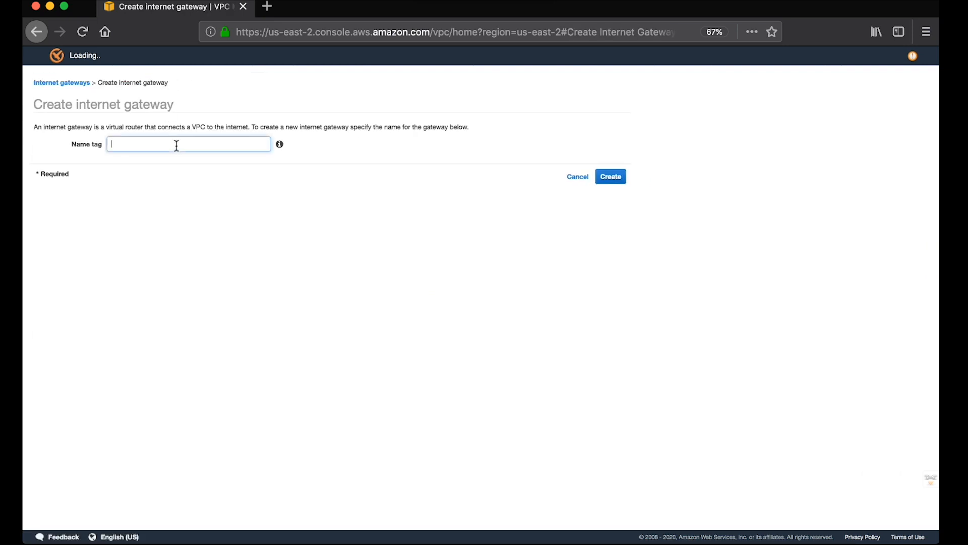
{"action": "type", "text": "IGW"}
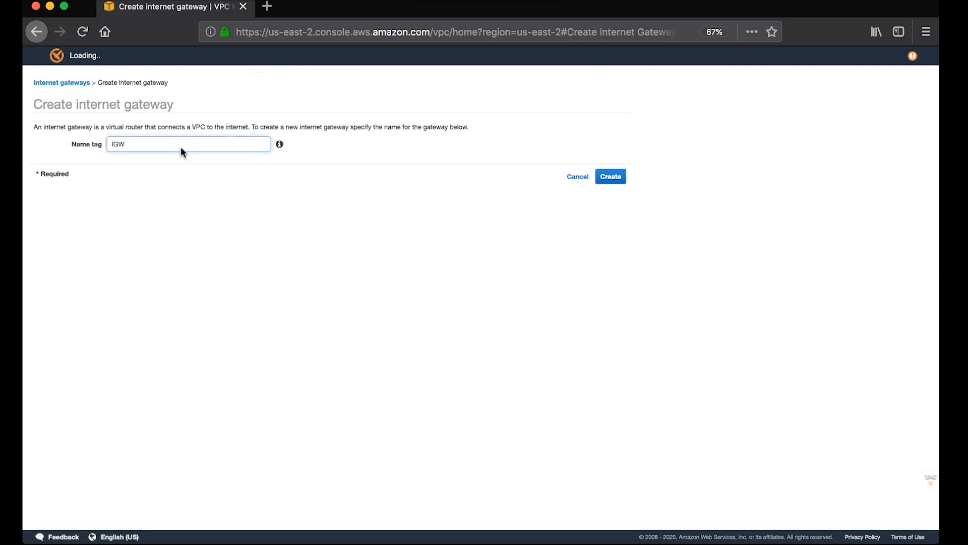
{"action": "left_click", "coordinate": [610, 176]}
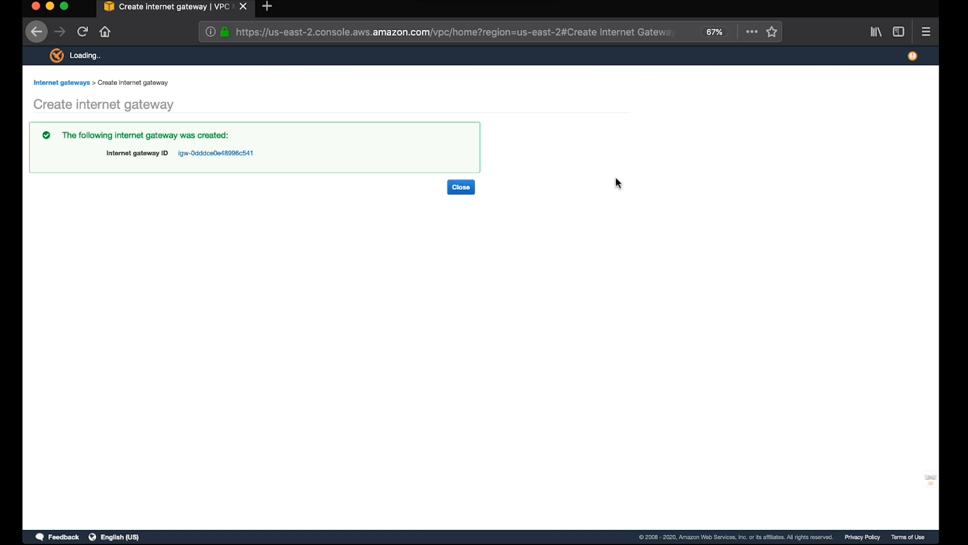
{"action": "left_click", "coordinate": [460, 187]}
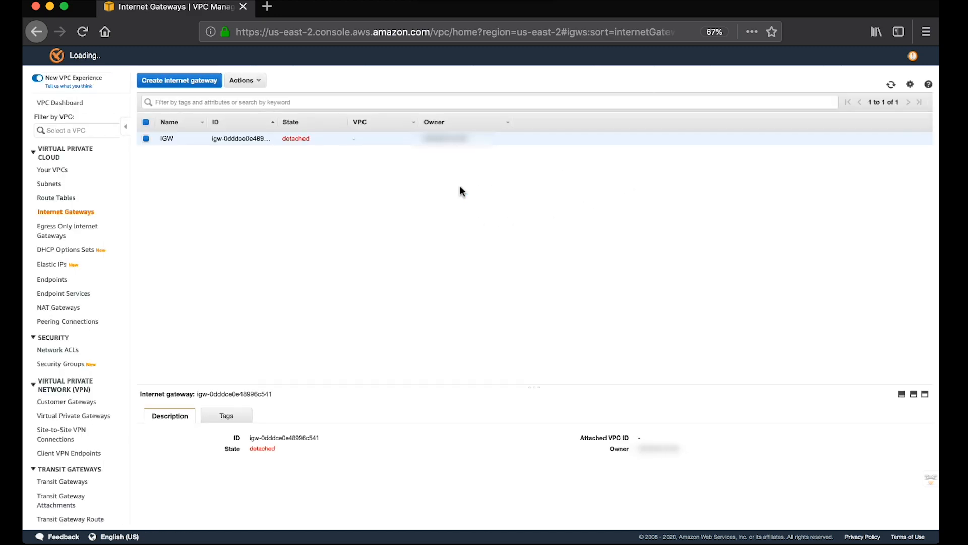
Attach the IGW gateway to the 10.0.0.0/16 VPC.
{"action": "left_click", "coordinate": [242, 81]}
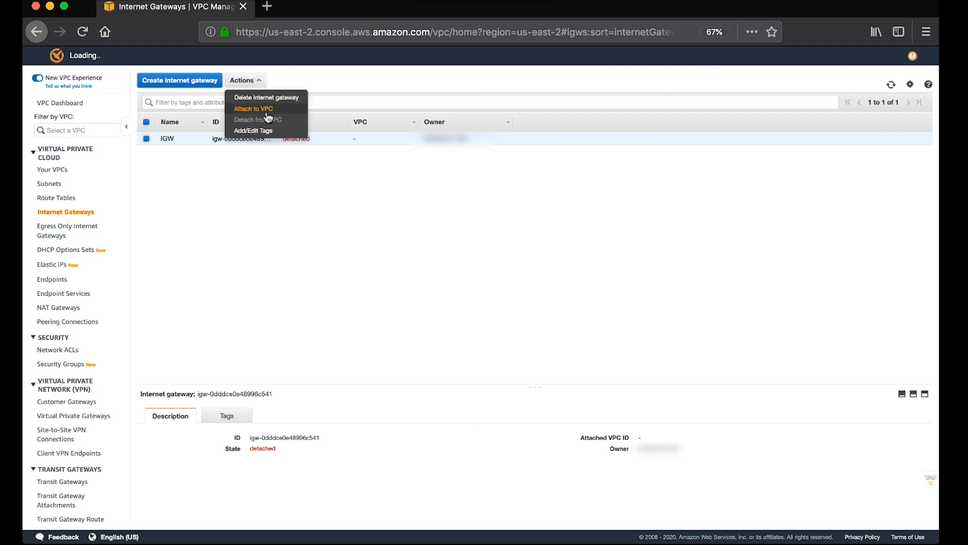
{"action": "left_click", "coordinate": [253, 109]}
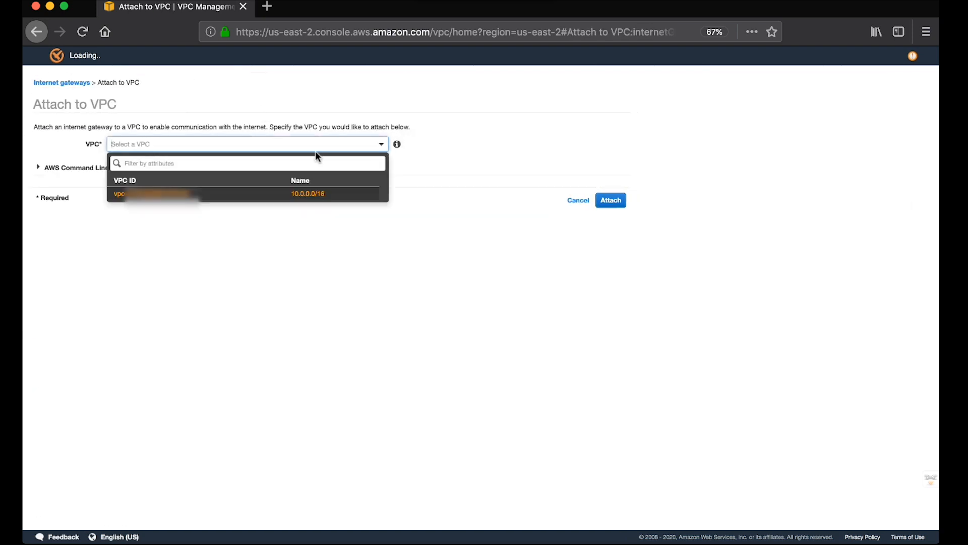
{"action": "left_click", "coordinate": [611, 199]}
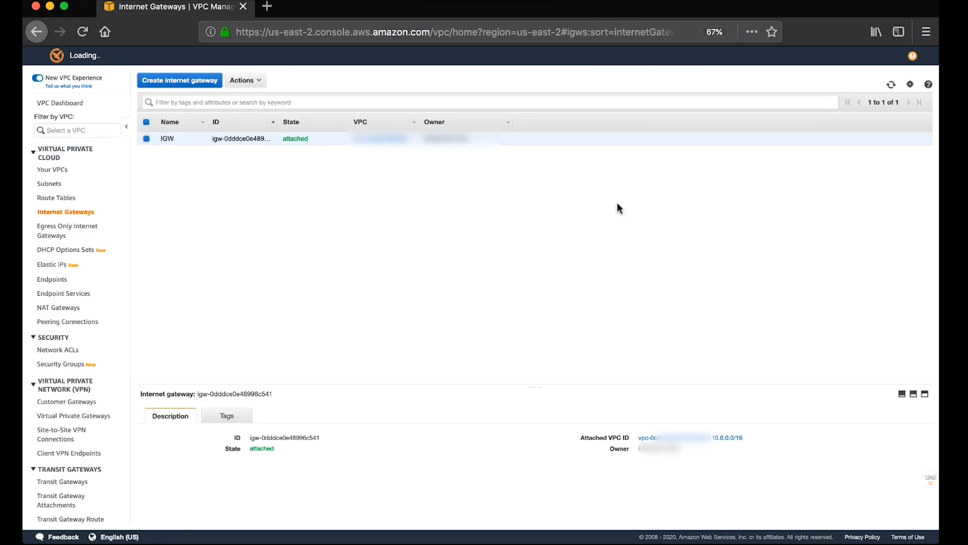
View the routes of the Public_RT route table.
{"action": "left_click", "coordinate": [56, 198]}
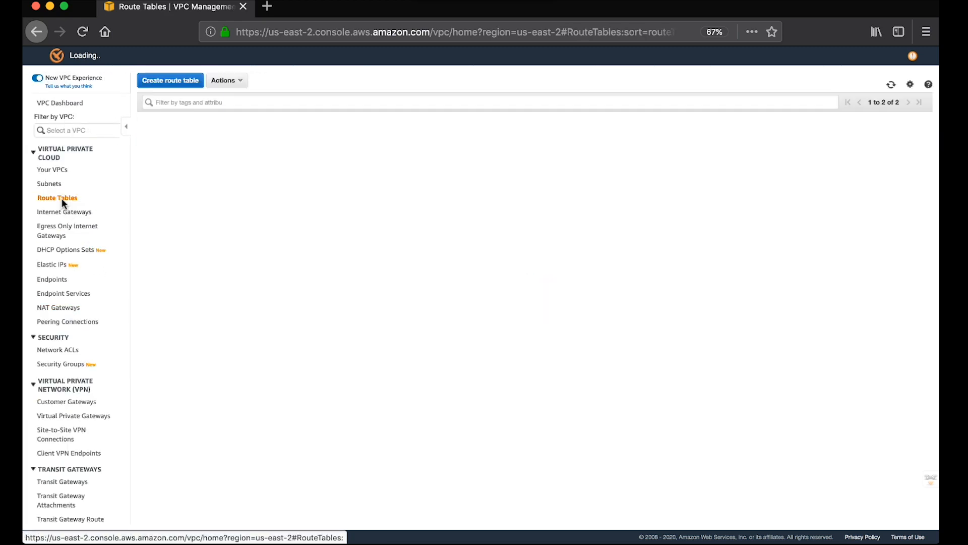
{"action": "left_click", "coordinate": [177, 151]}
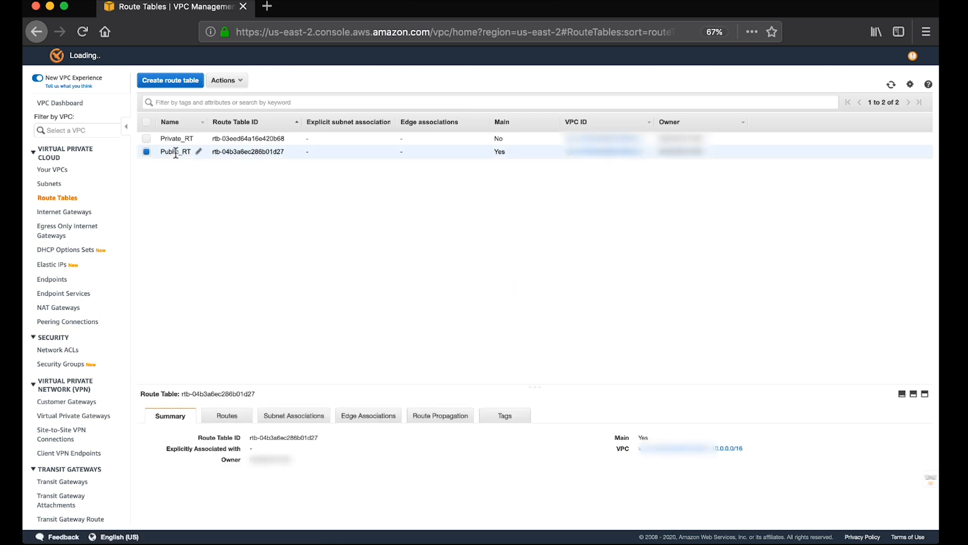
{"action": "left_click", "coordinate": [227, 414]}
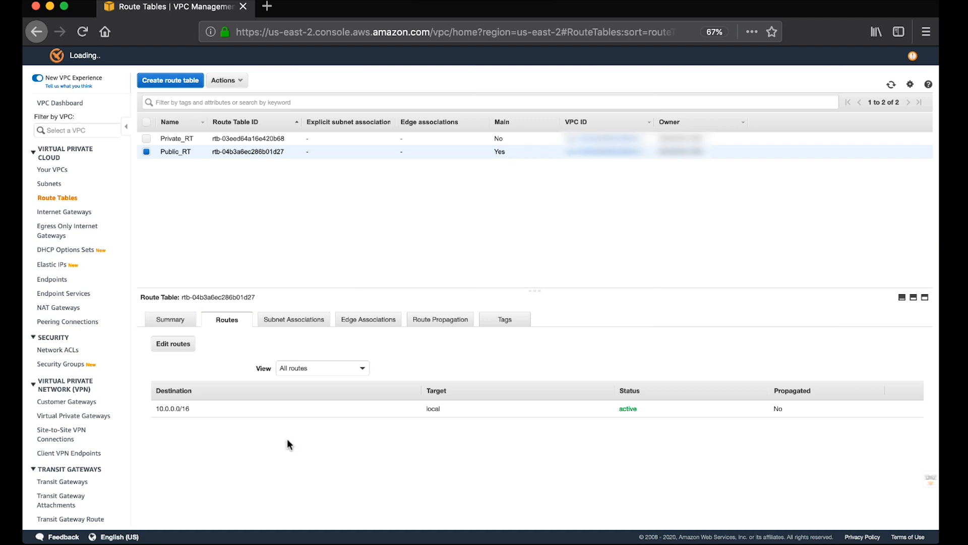
{"action": "mouse_move", "coordinate": [215, 437]}
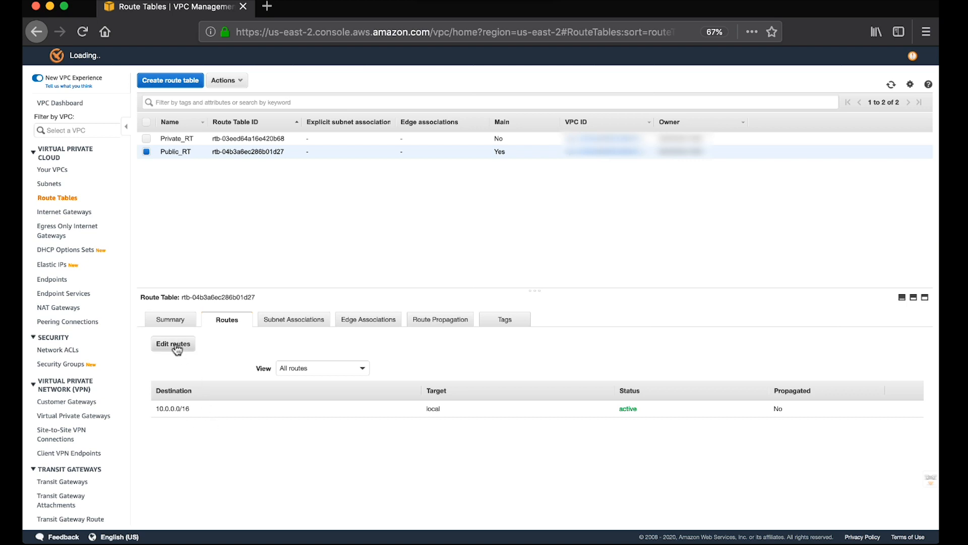
Add a 0.0.0.0/0 route targeting the igw- internet gateway and save it.
{"action": "left_click", "coordinate": [173, 344]}
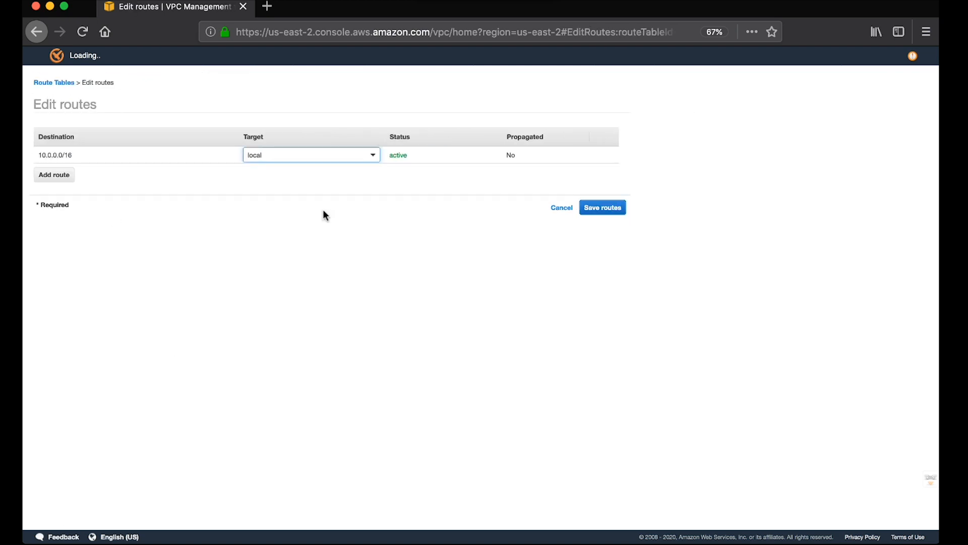
{"action": "left_click", "coordinate": [53, 175]}
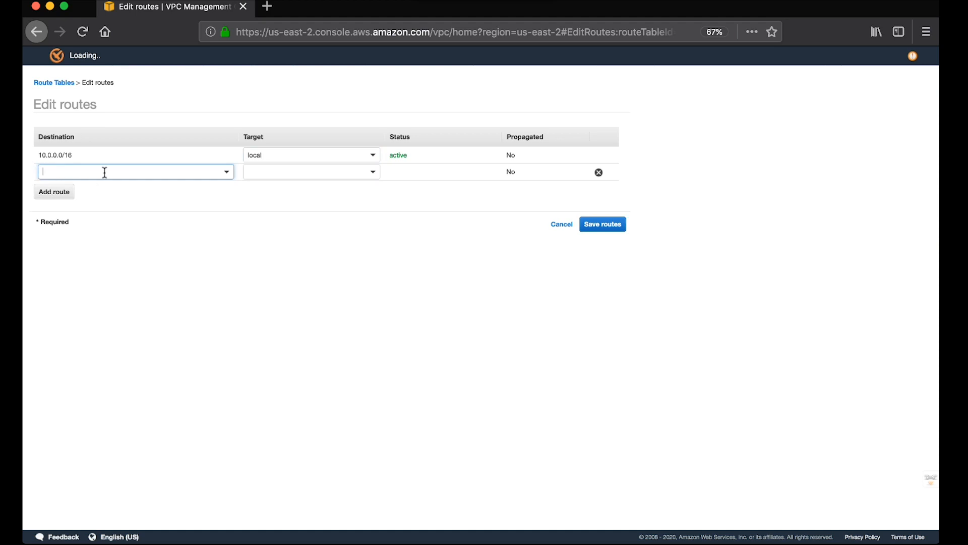
{"action": "type", "text": "0.0.0.0/0"}
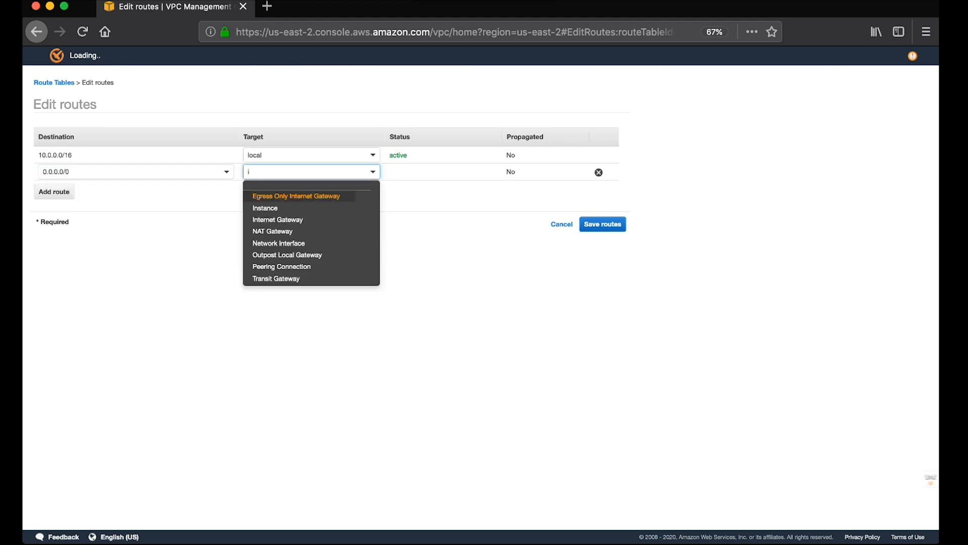
{"action": "type", "text": "igw-"}
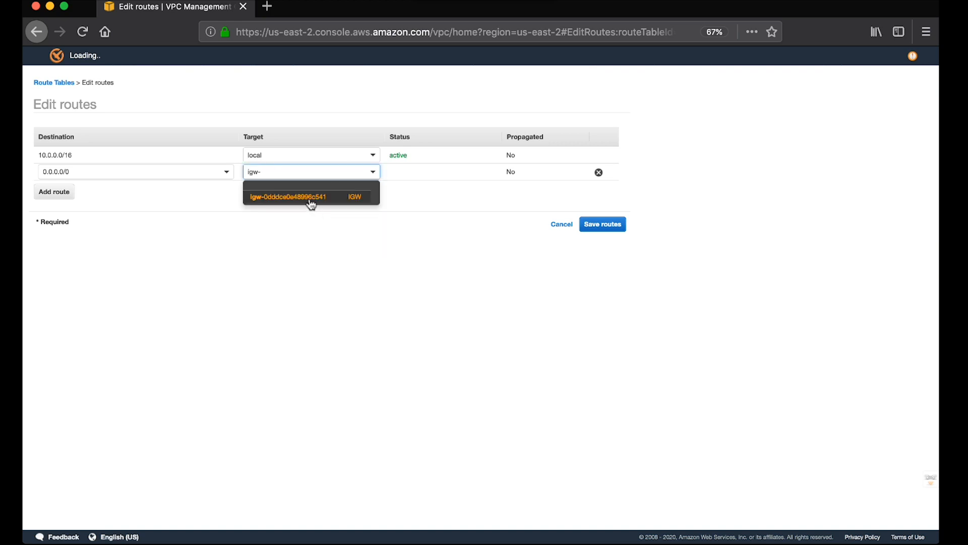
{"action": "left_click", "coordinate": [601, 224]}
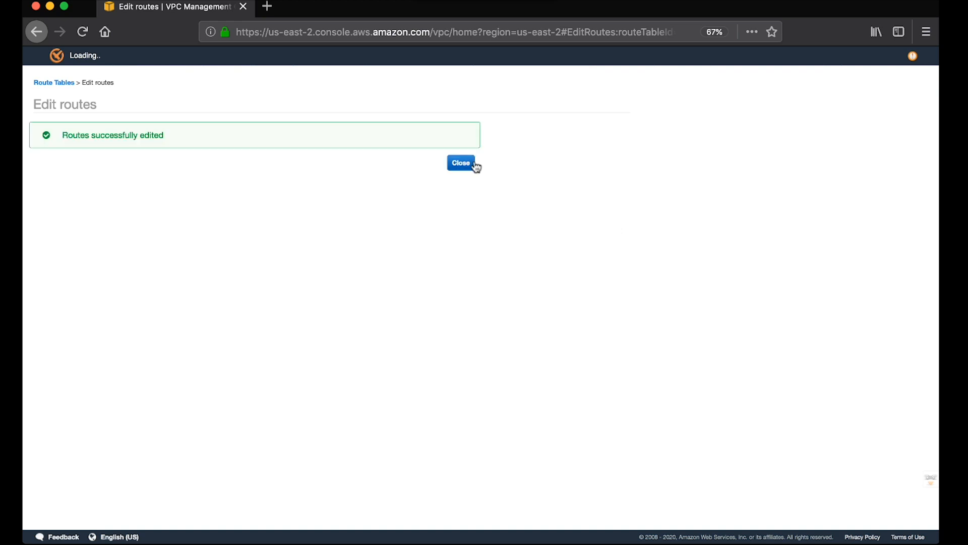
{"action": "left_click", "coordinate": [461, 163]}
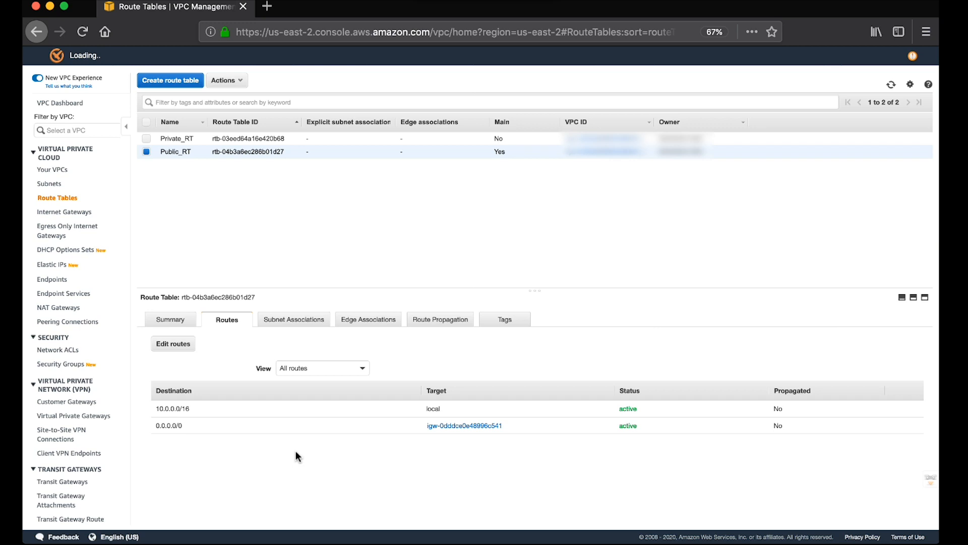
Go to the EC2 Instances list showing one terminated t2.micro instance.
{"action": "left_click", "coordinate": [64, 212]}
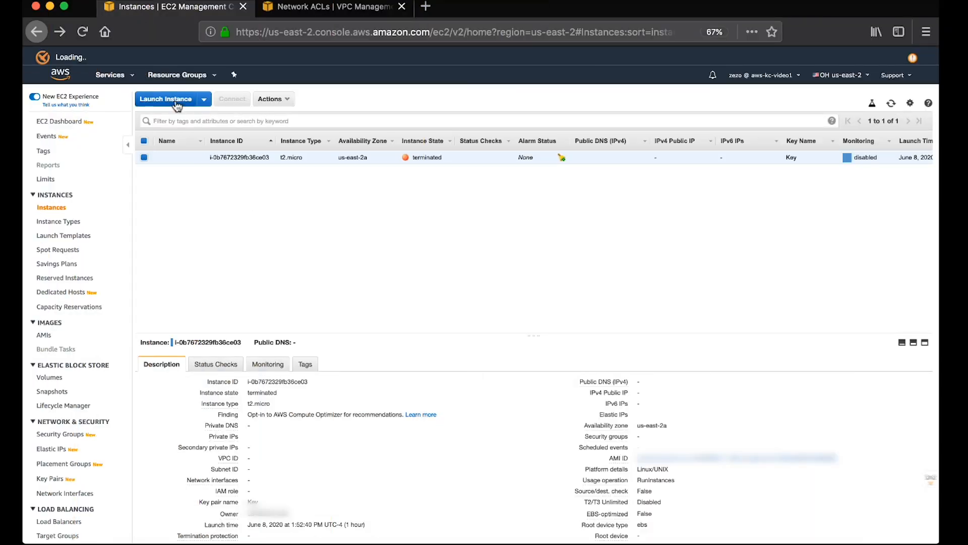
Launch a new instance with Amazon Linux 2 AMI on t2.micro.
{"action": "left_click", "coordinate": [166, 99]}
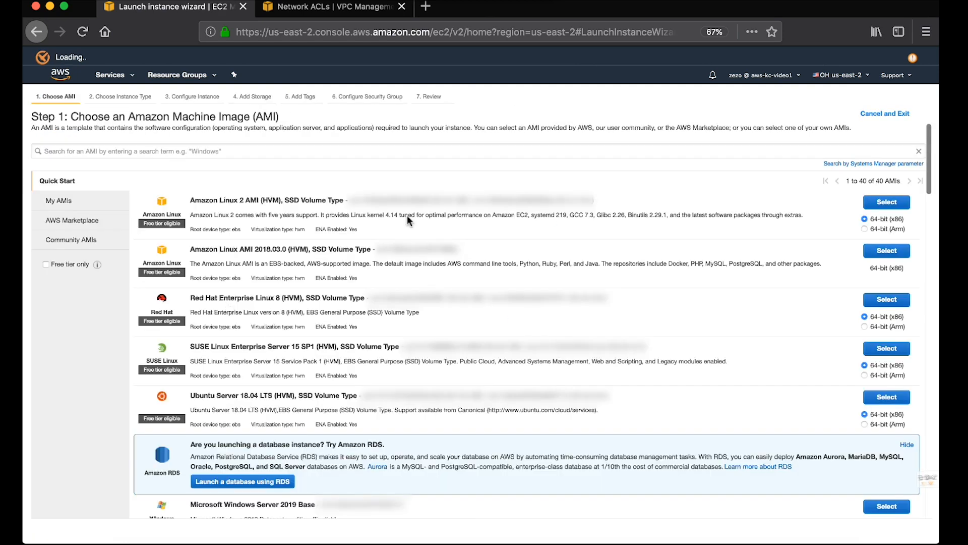
{"action": "left_click", "coordinate": [886, 202]}
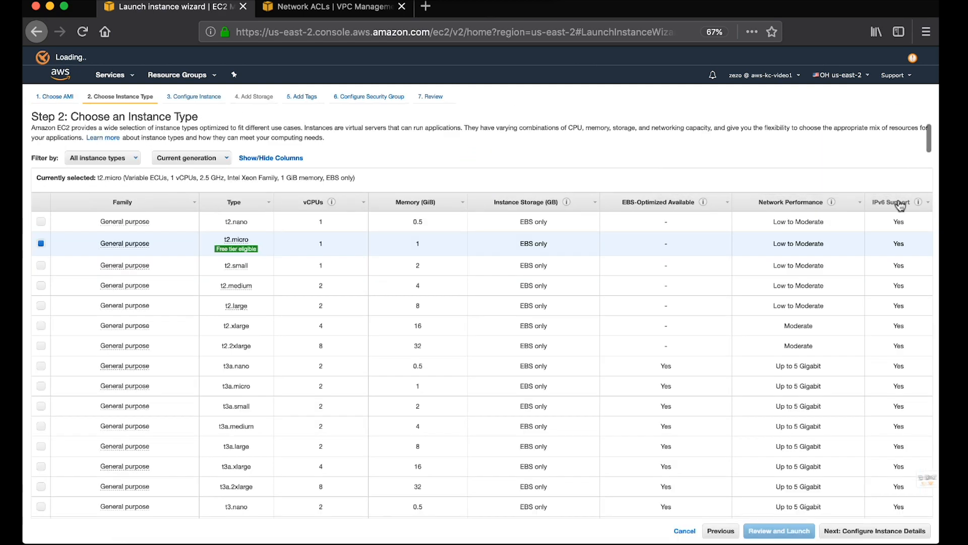
{"action": "mouse_move", "coordinate": [856, 435]}
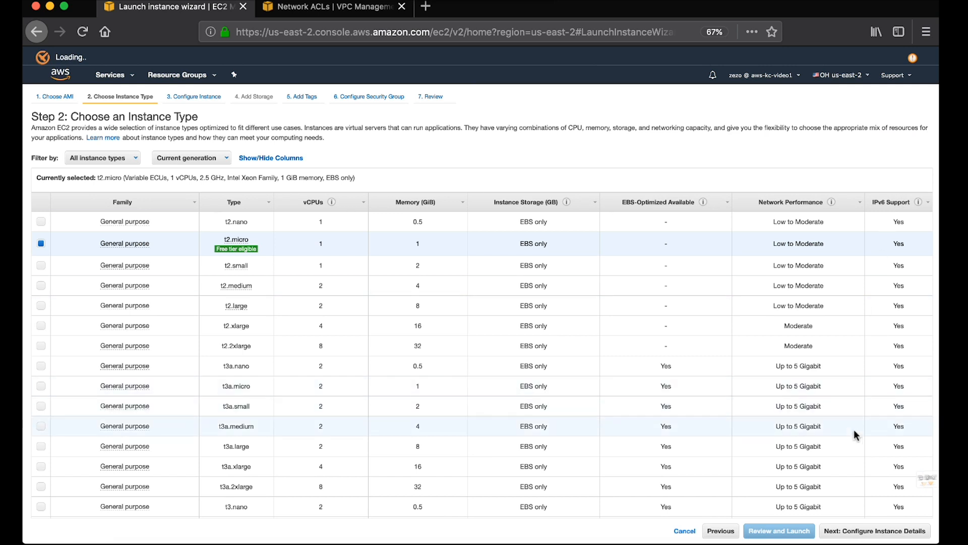
{"action": "left_click", "coordinate": [874, 534]}
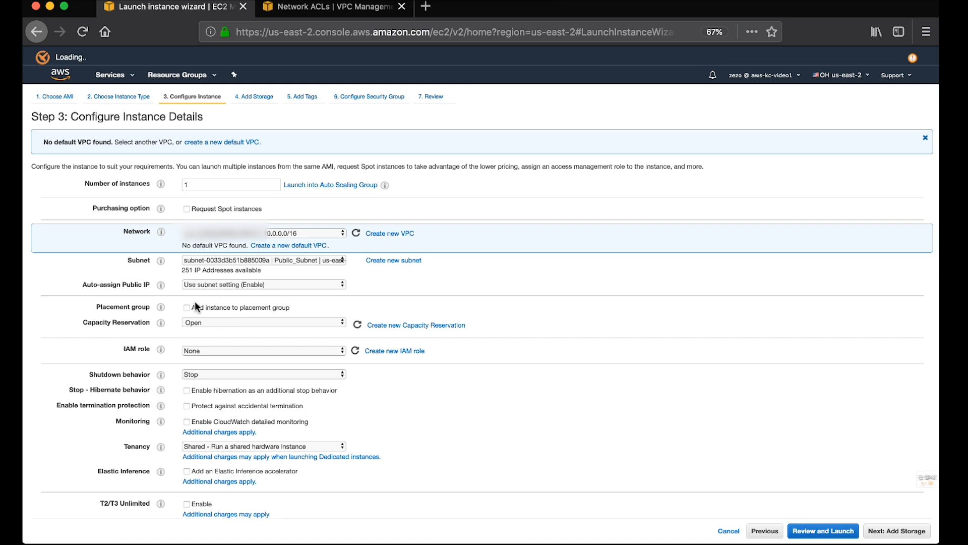
Enable auto-assign public IP and keep the instance in Public_Subnet.
{"action": "left_click", "coordinate": [262, 284]}
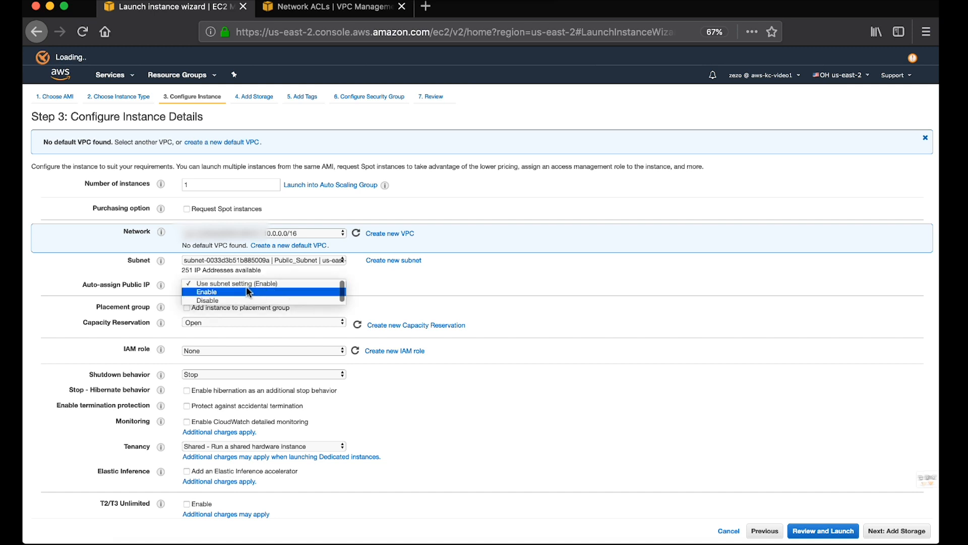
{"action": "left_click", "coordinate": [206, 292]}
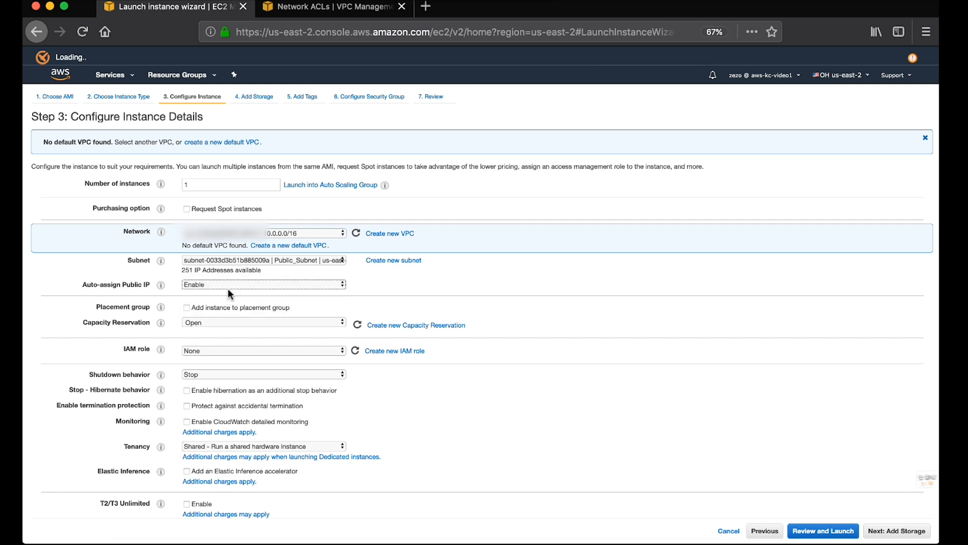
{"action": "mouse_move", "coordinate": [360, 315]}
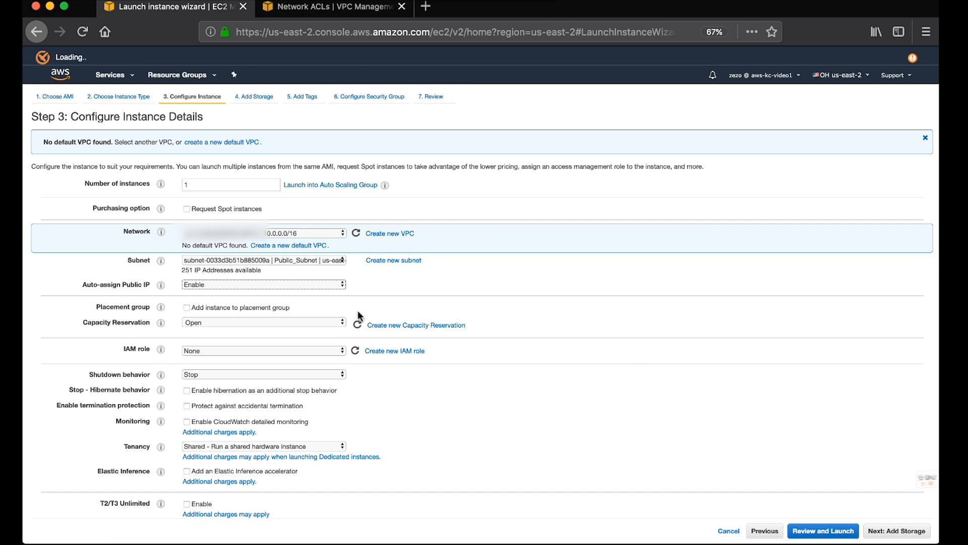
{"action": "left_click", "coordinate": [262, 259]}
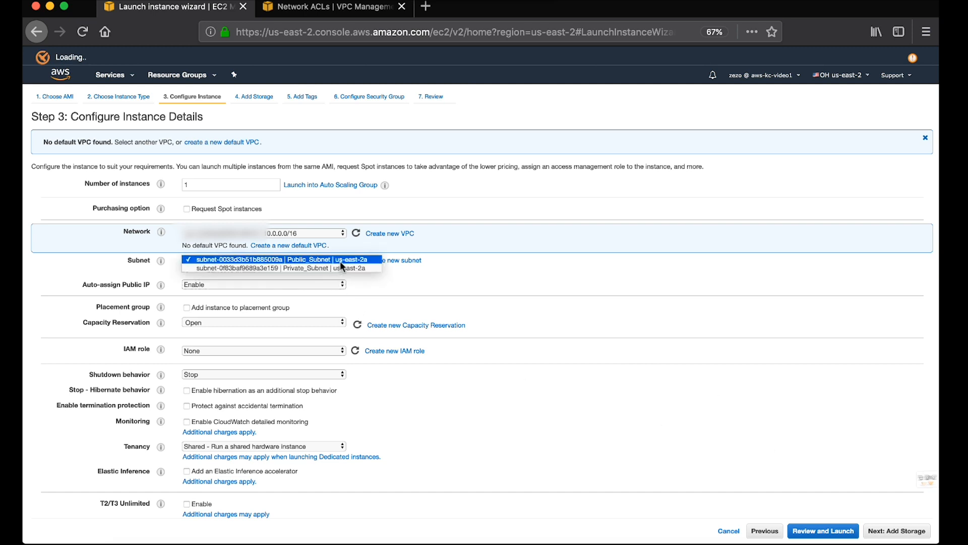
{"action": "left_click", "coordinate": [264, 259]}
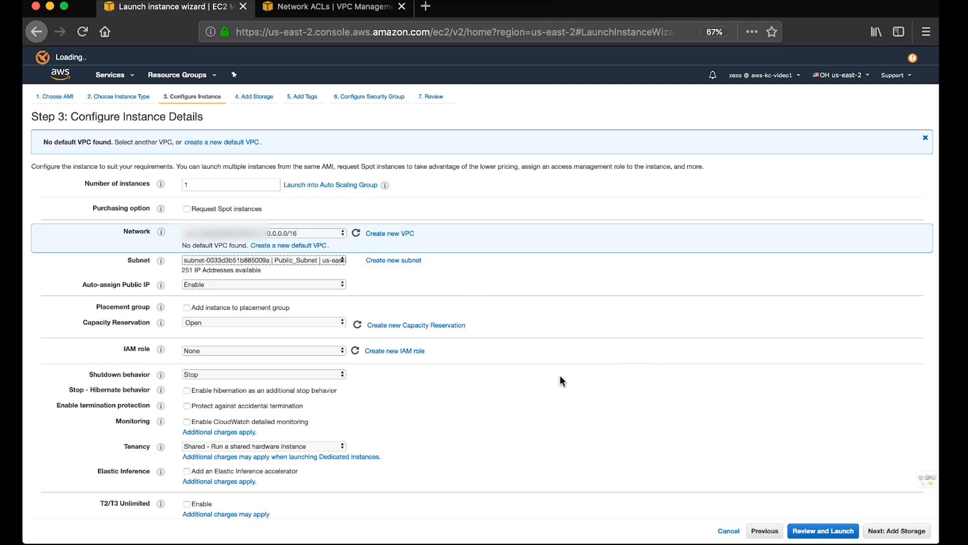
Skip storage and tags, attach the existing Internet_Access security group, and reach the review.
{"action": "left_click", "coordinate": [896, 531]}
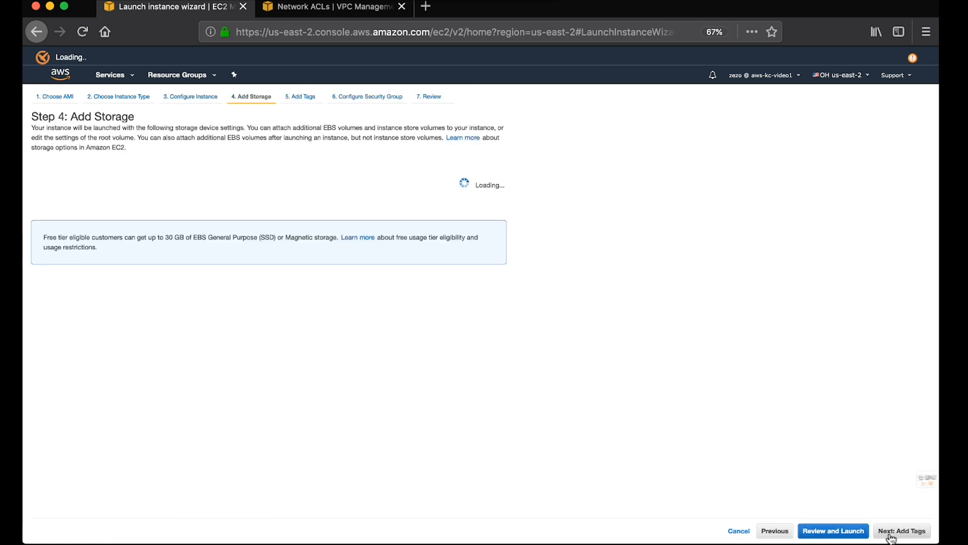
{"action": "left_click", "coordinate": [902, 530]}
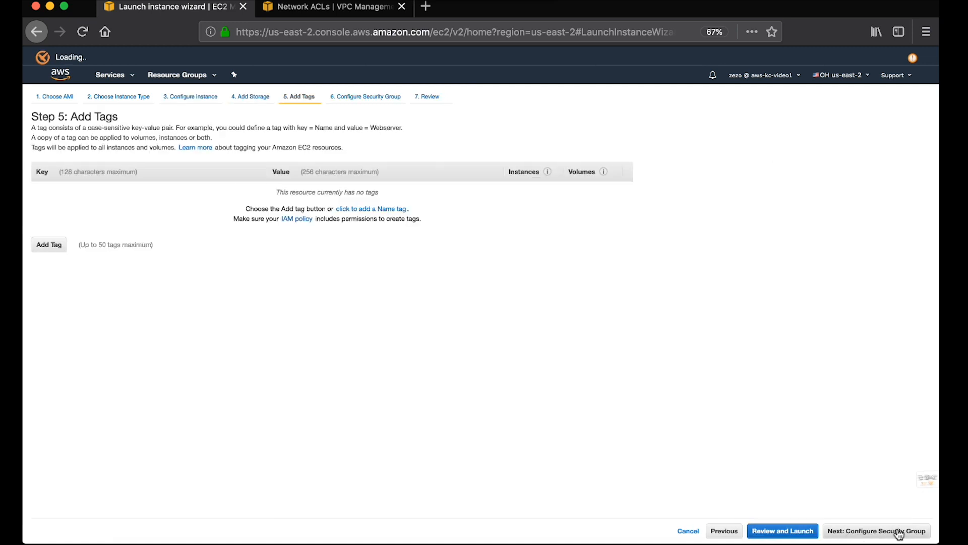
{"action": "left_click", "coordinate": [876, 530]}
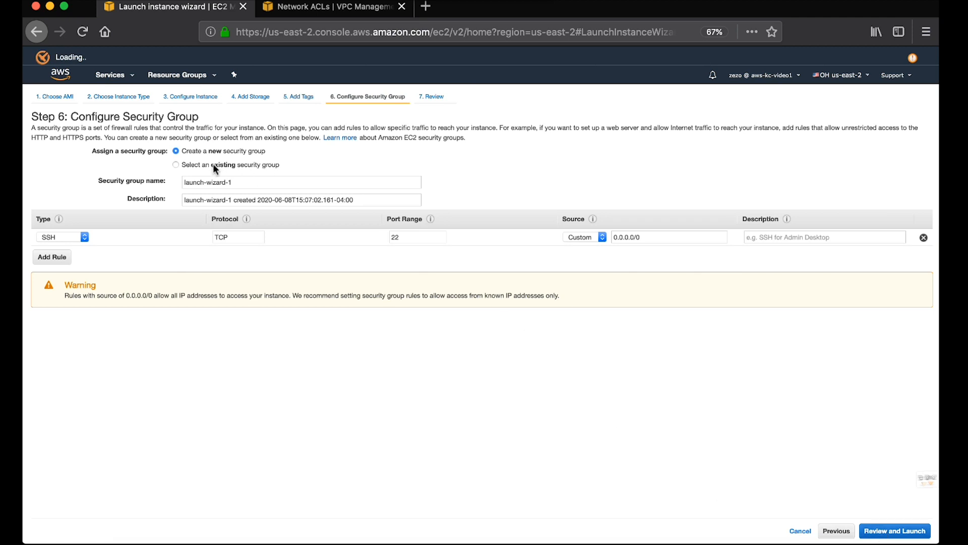
{"action": "left_click", "coordinate": [176, 164]}
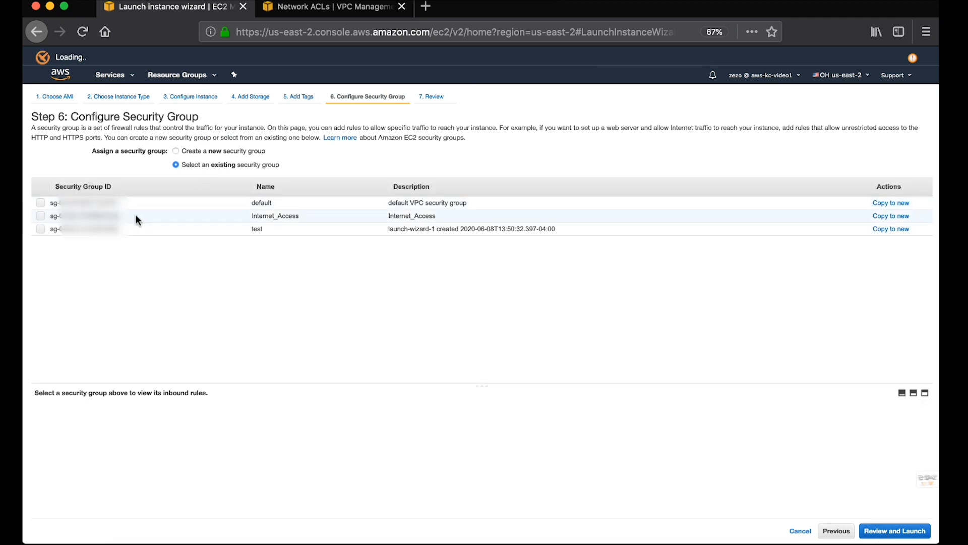
{"action": "left_click", "coordinate": [41, 216]}
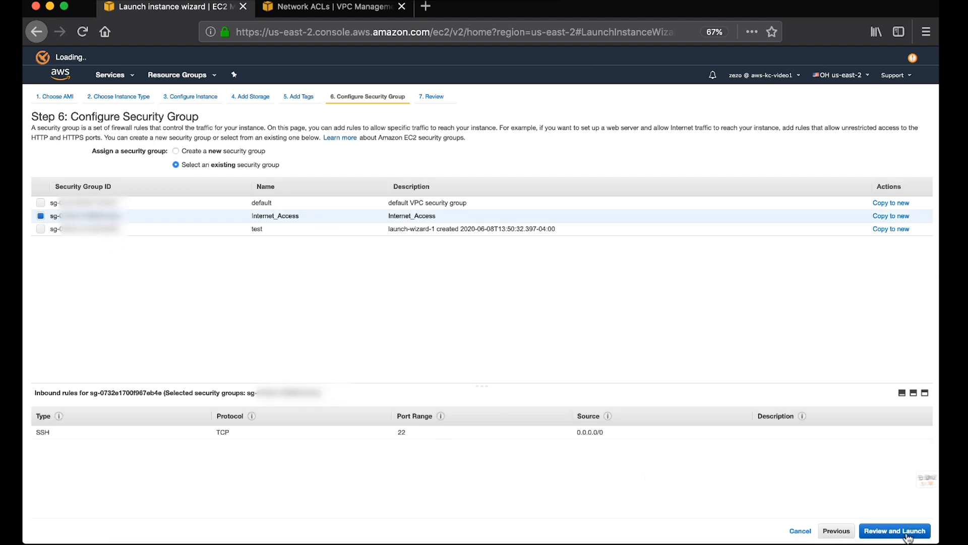
{"action": "left_click", "coordinate": [895, 531]}
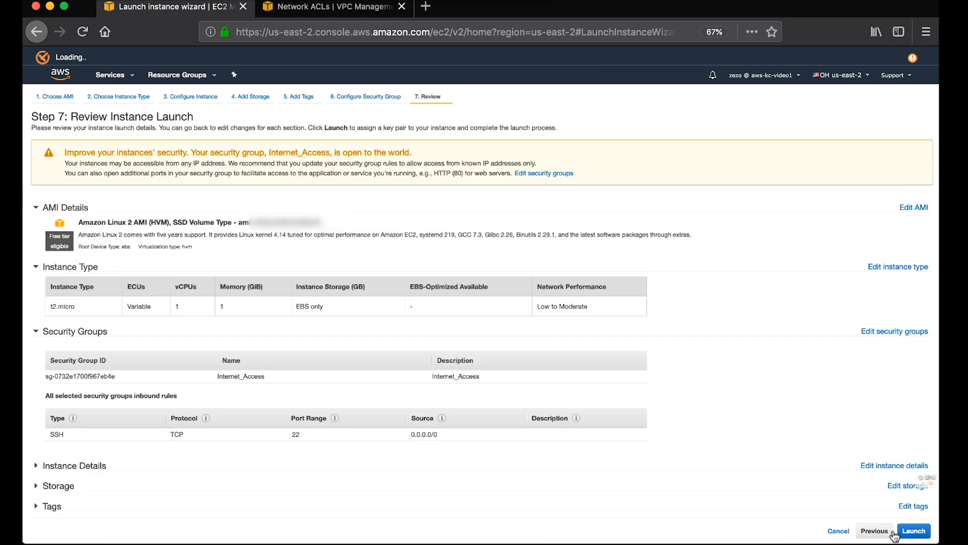
Launch the instance with the existing key pair Key, acknowledging the private key file.
{"action": "left_click", "coordinate": [914, 531]}
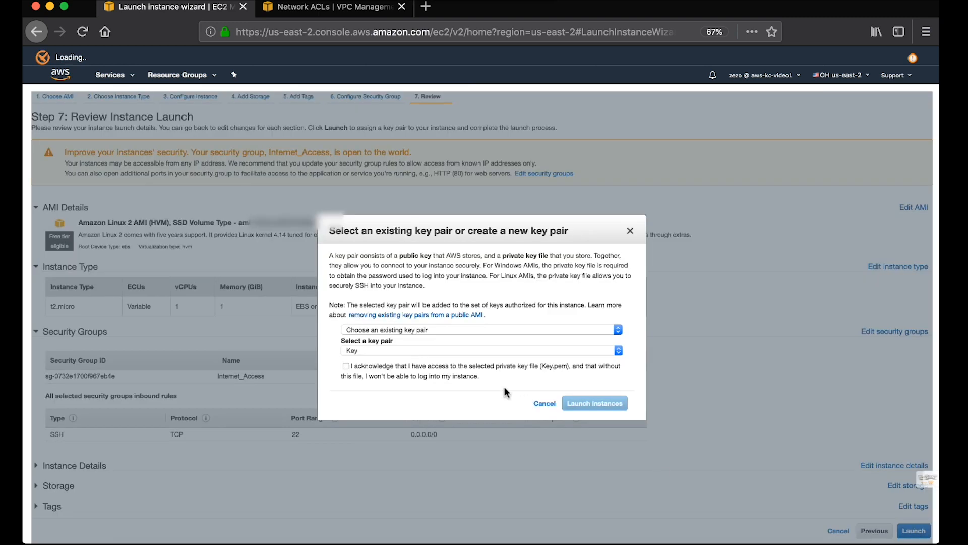
{"action": "mouse_move", "coordinate": [419, 354]}
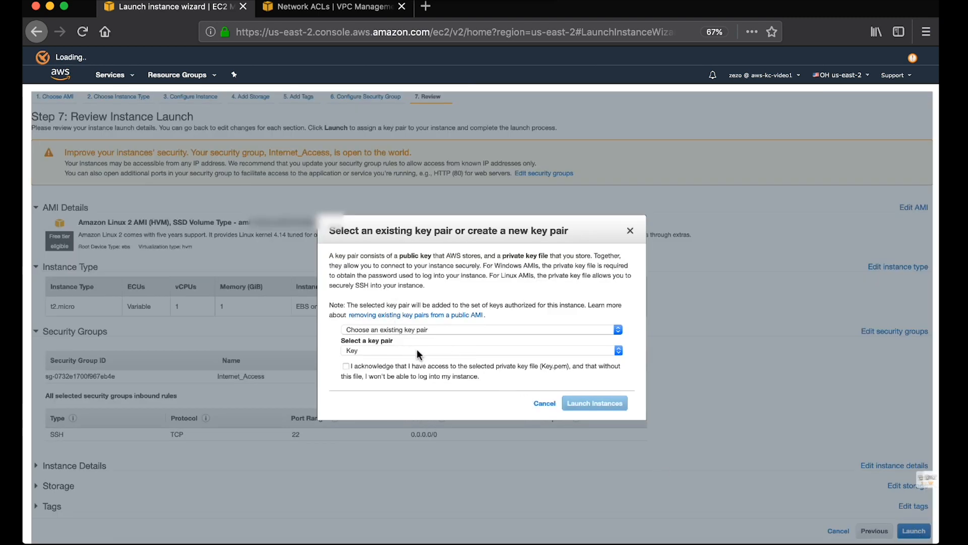
{"action": "left_click", "coordinate": [480, 350]}
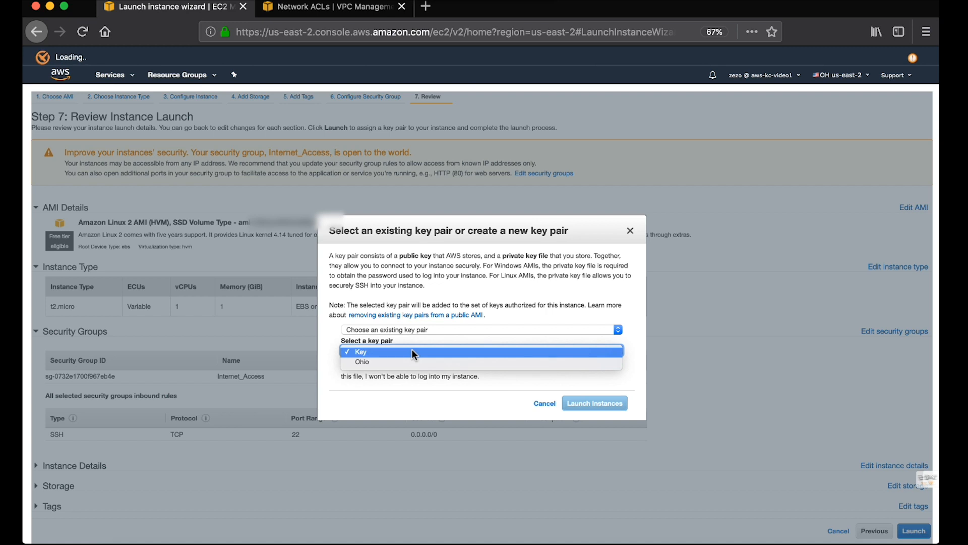
{"action": "left_click", "coordinate": [346, 367]}
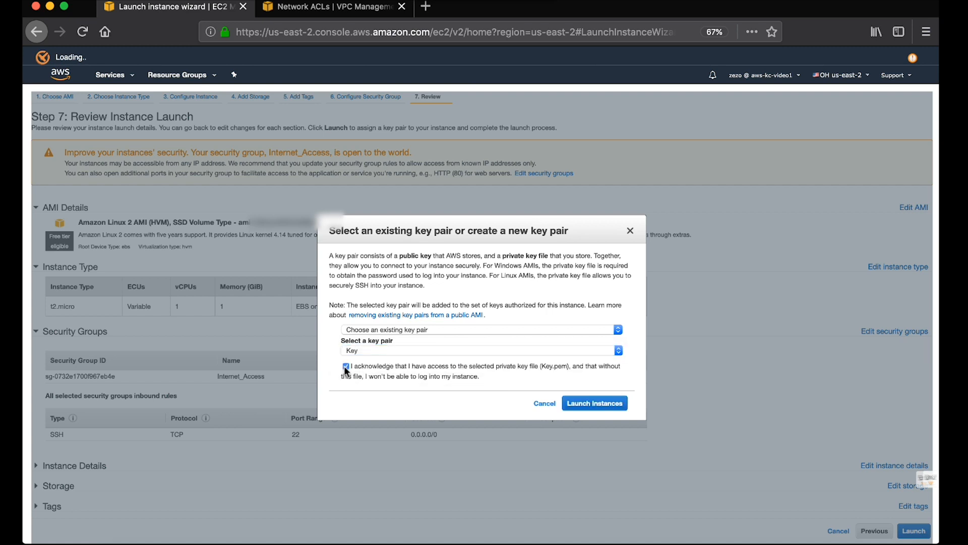
{"action": "left_click", "coordinate": [593, 402]}
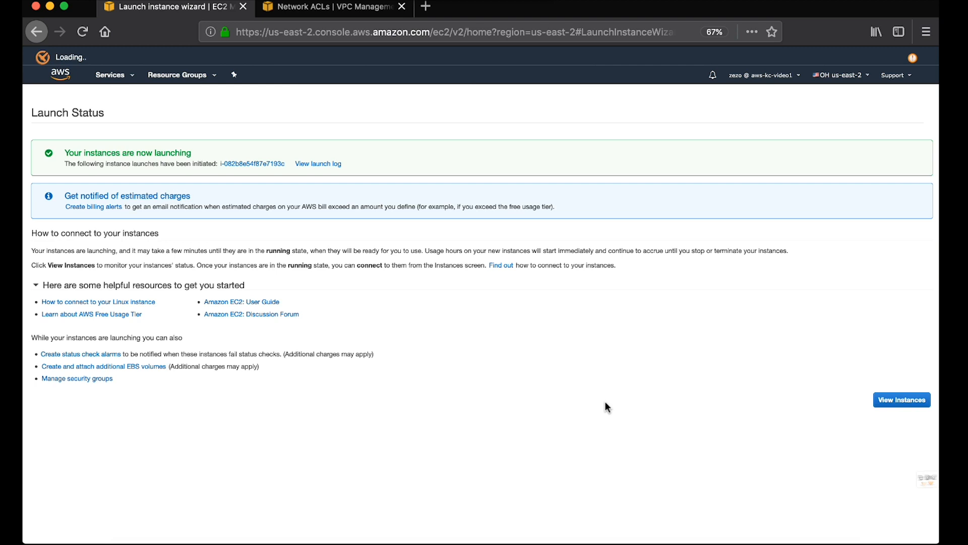
Select the newly running t2.micro instance and bring up its Connect instructions via Actions.
{"action": "left_click", "coordinate": [901, 400]}
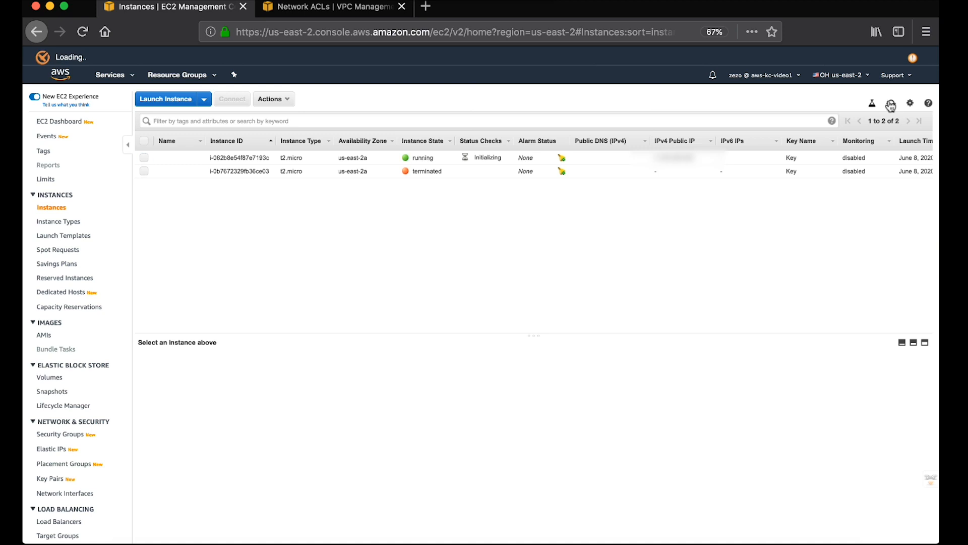
{"action": "left_click", "coordinate": [891, 103]}
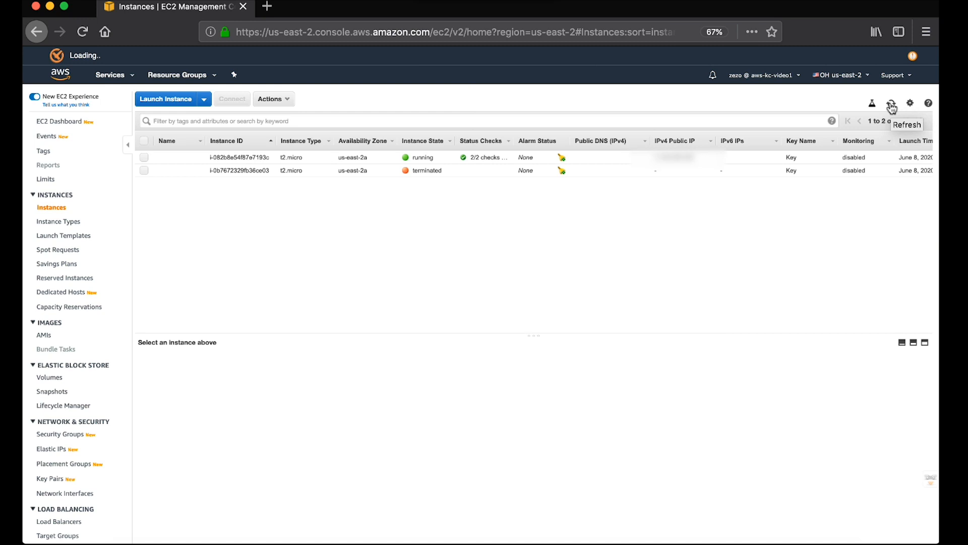
{"action": "left_click", "coordinate": [239, 157]}
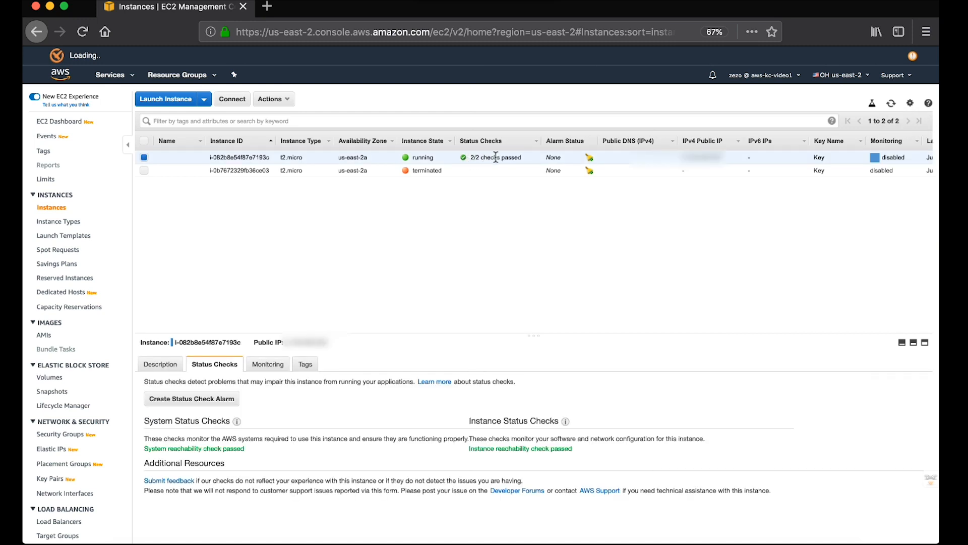
{"action": "left_click", "coordinate": [270, 99]}
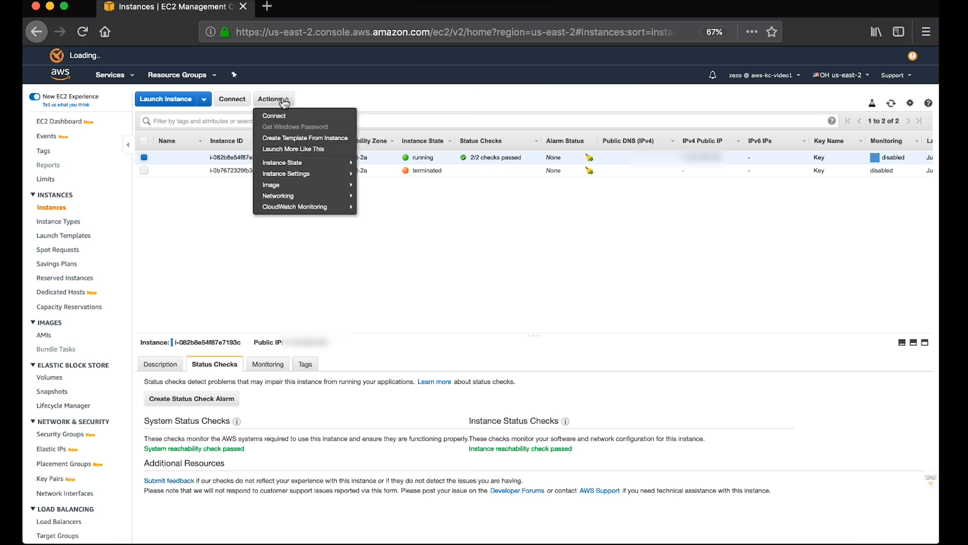
{"action": "left_click", "coordinate": [274, 115]}
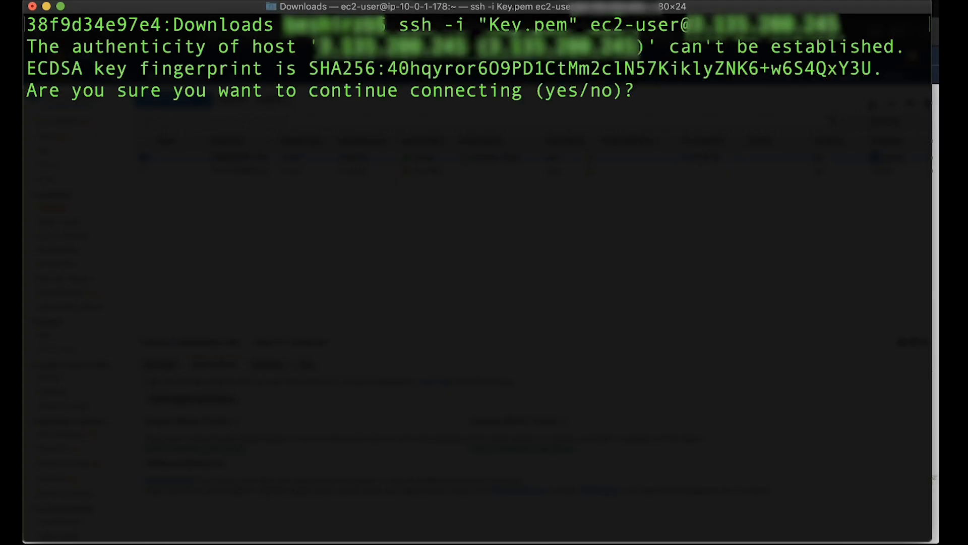
Confirm the SSH host authenticity with 'yes' to log in as ec2-user.
{"action": "type", "text": "yes"}
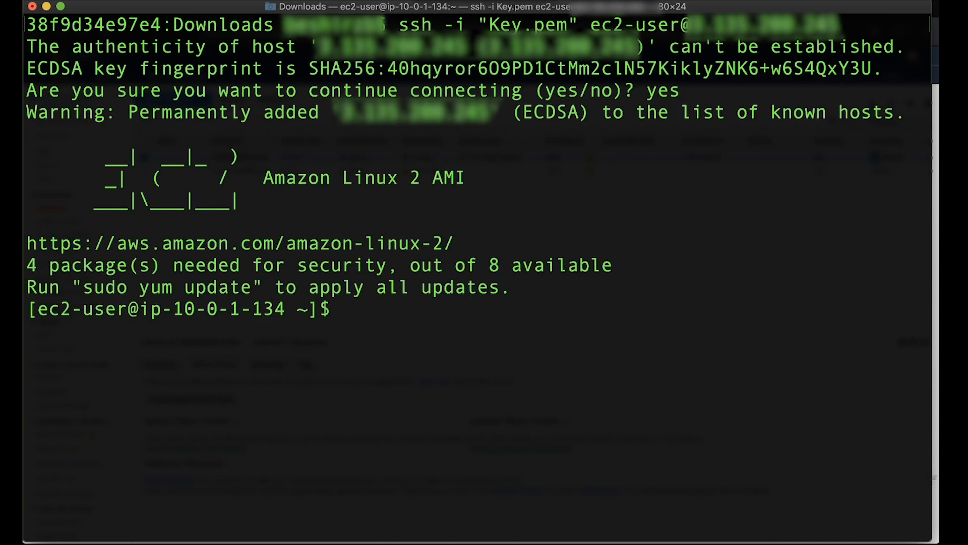